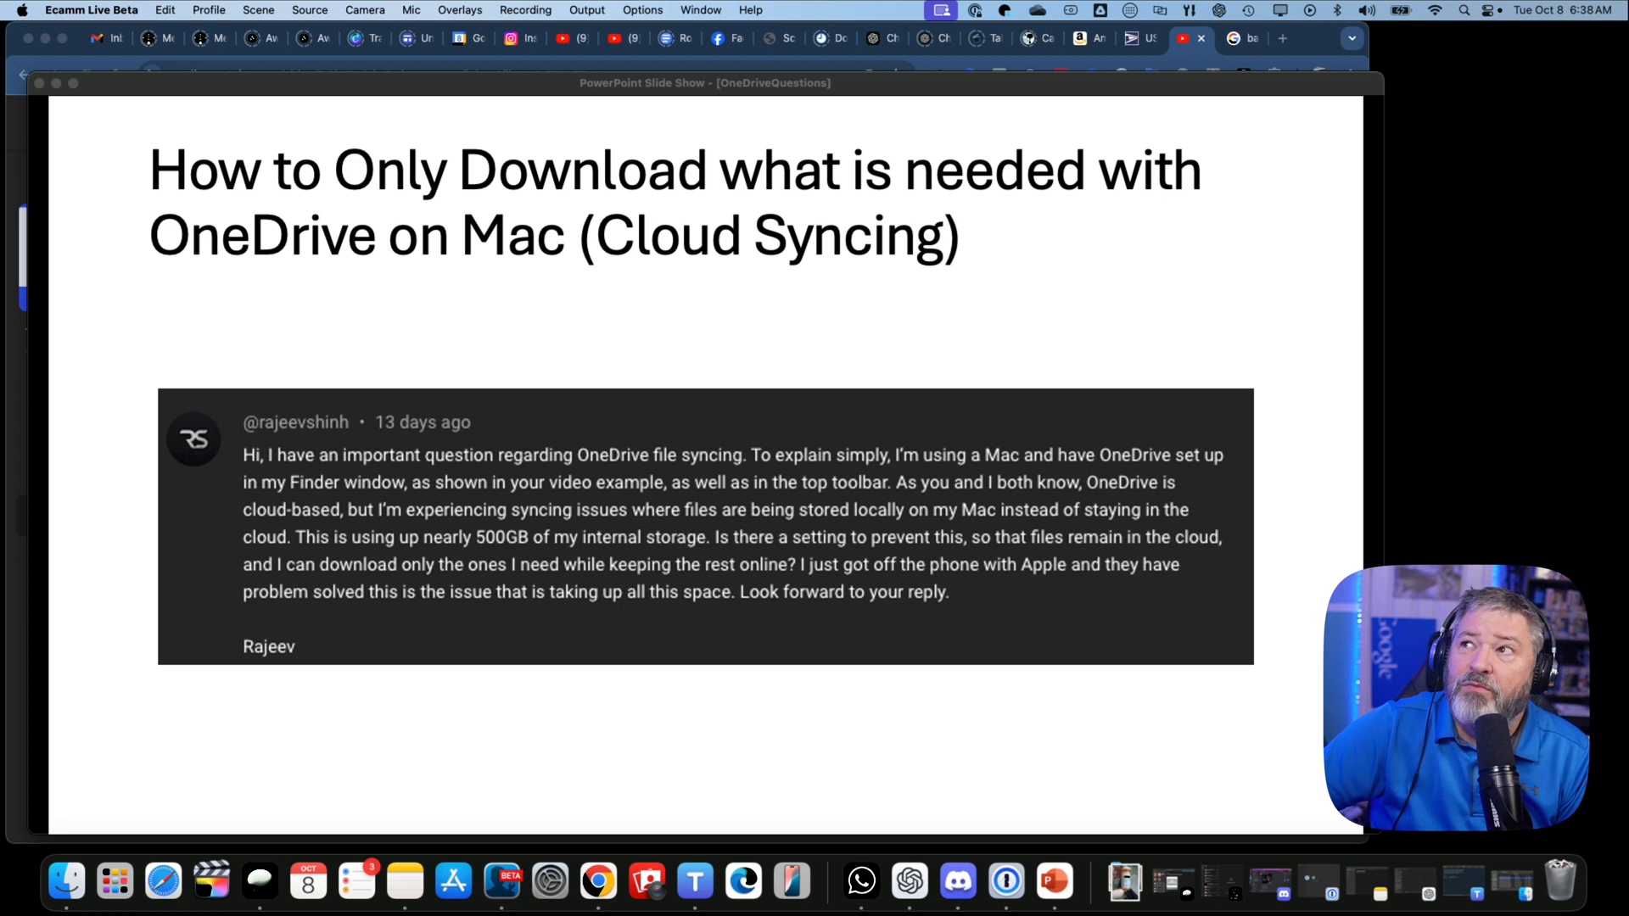
Open the OneDrive status panel from the menu bar and show its gear settings menu
click(1036, 10)
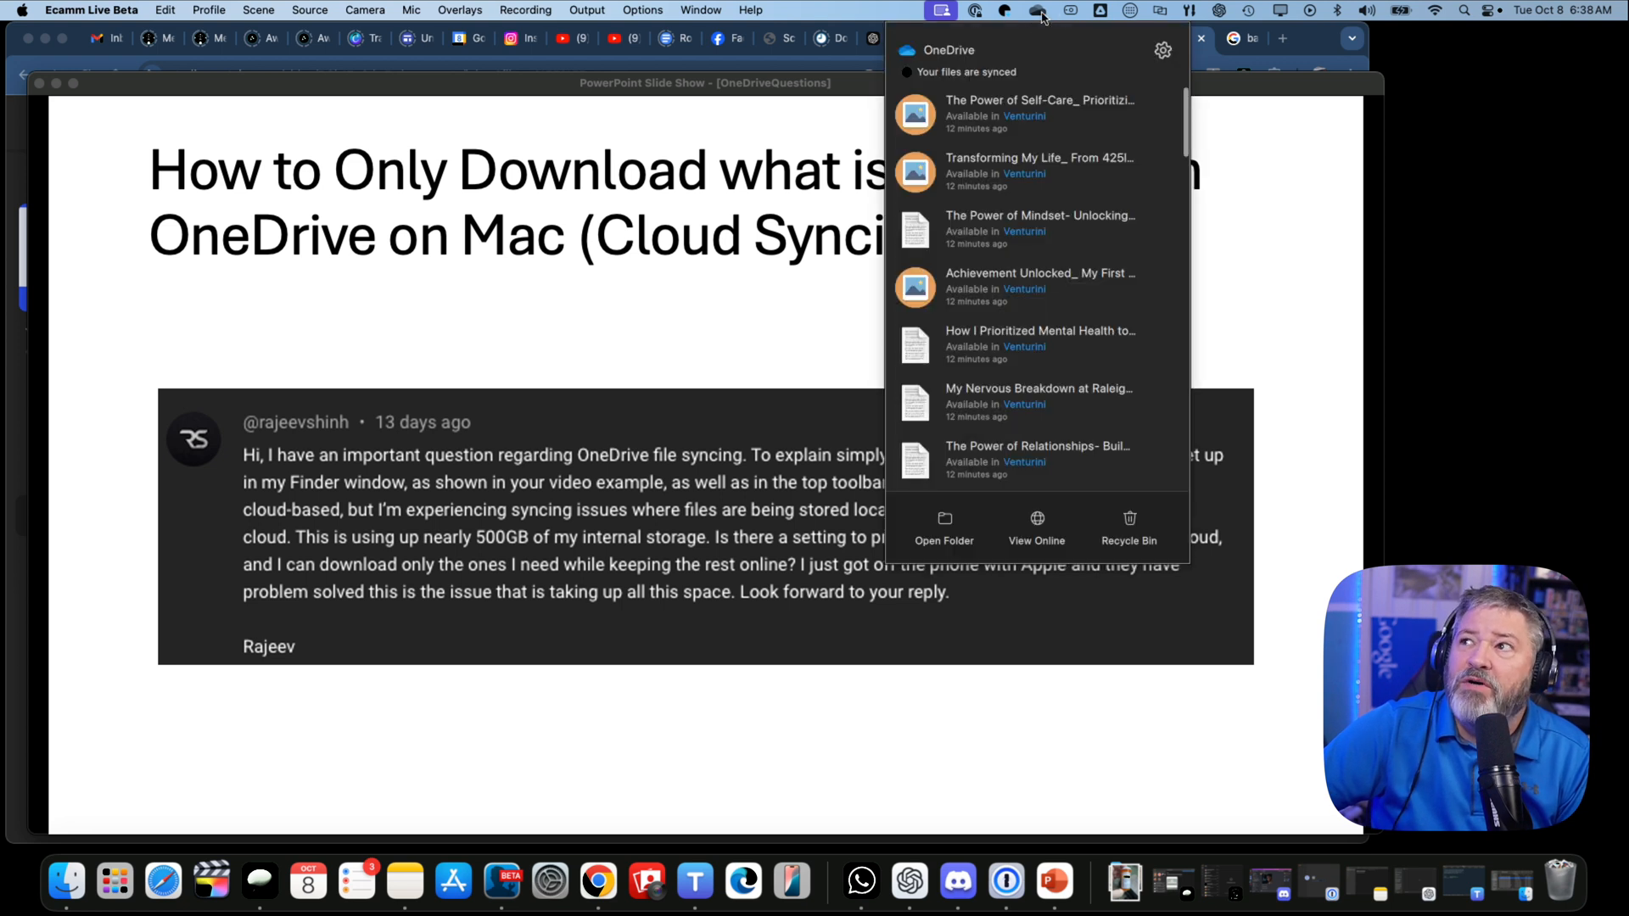
mouse_move(1162, 57)
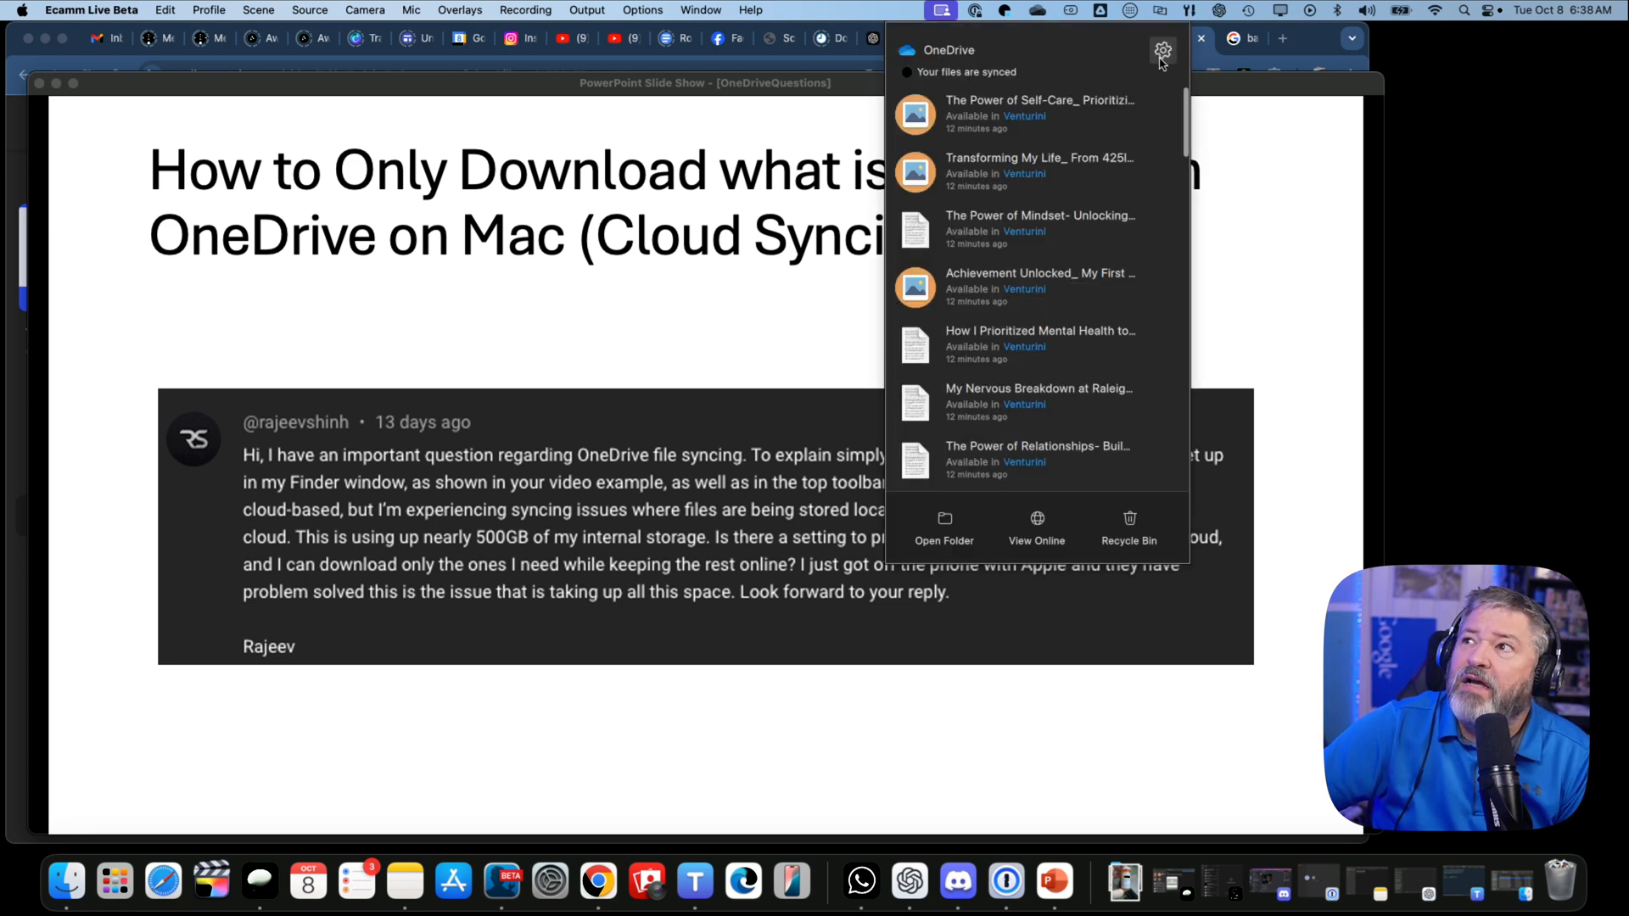
click(1163, 50)
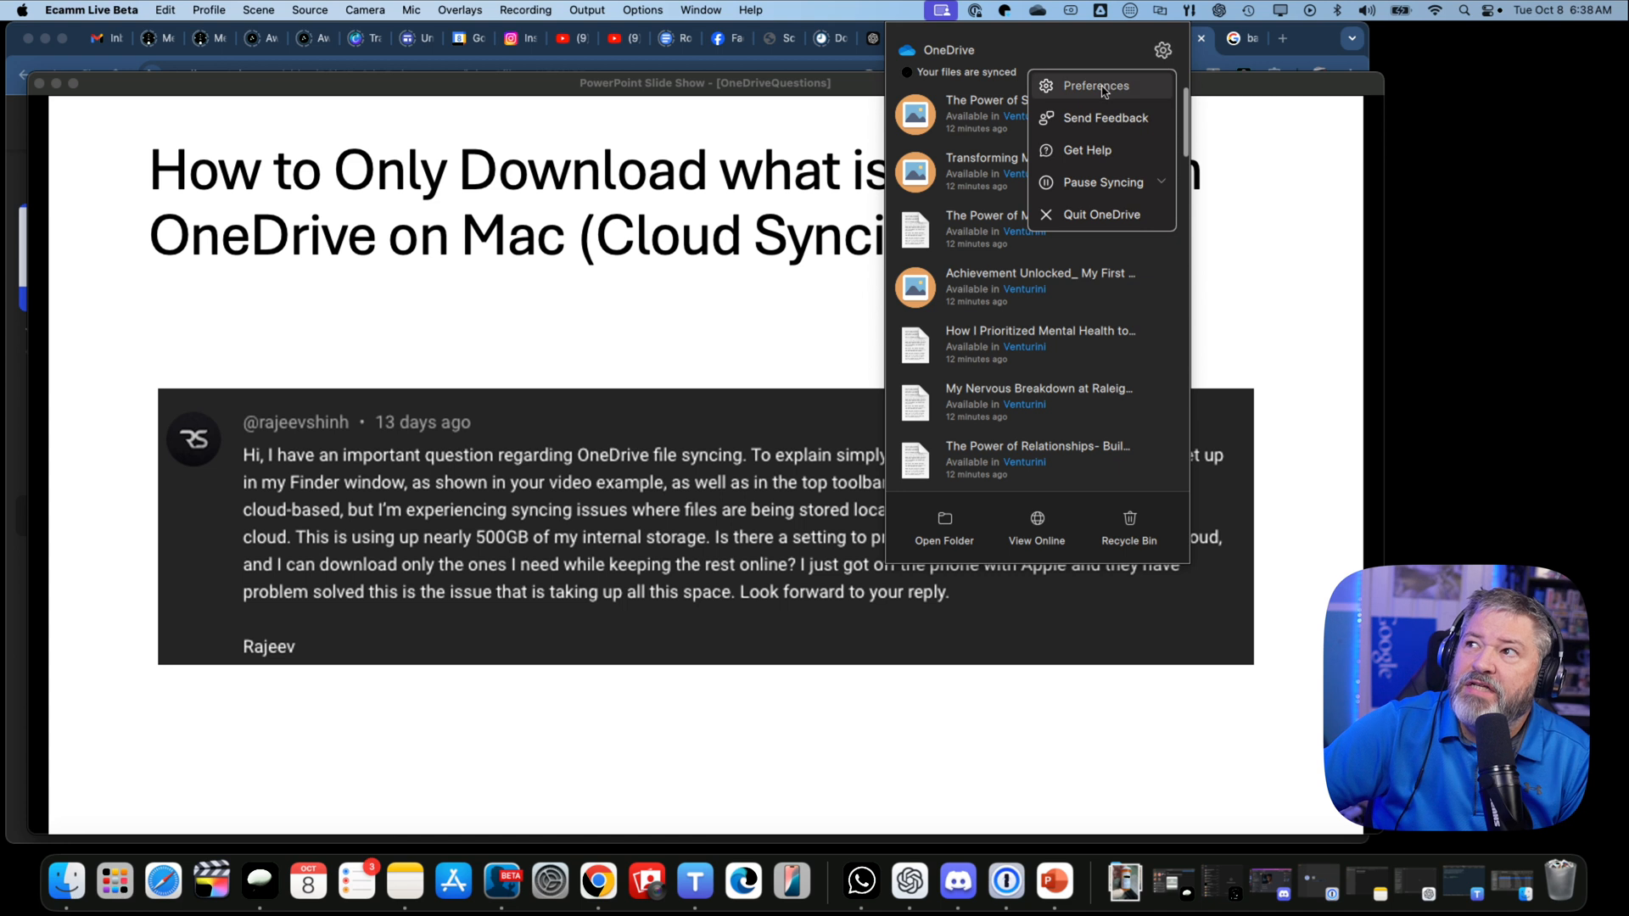
Open OneDrive Preferences to reach the Files On-Demand section
click(1097, 84)
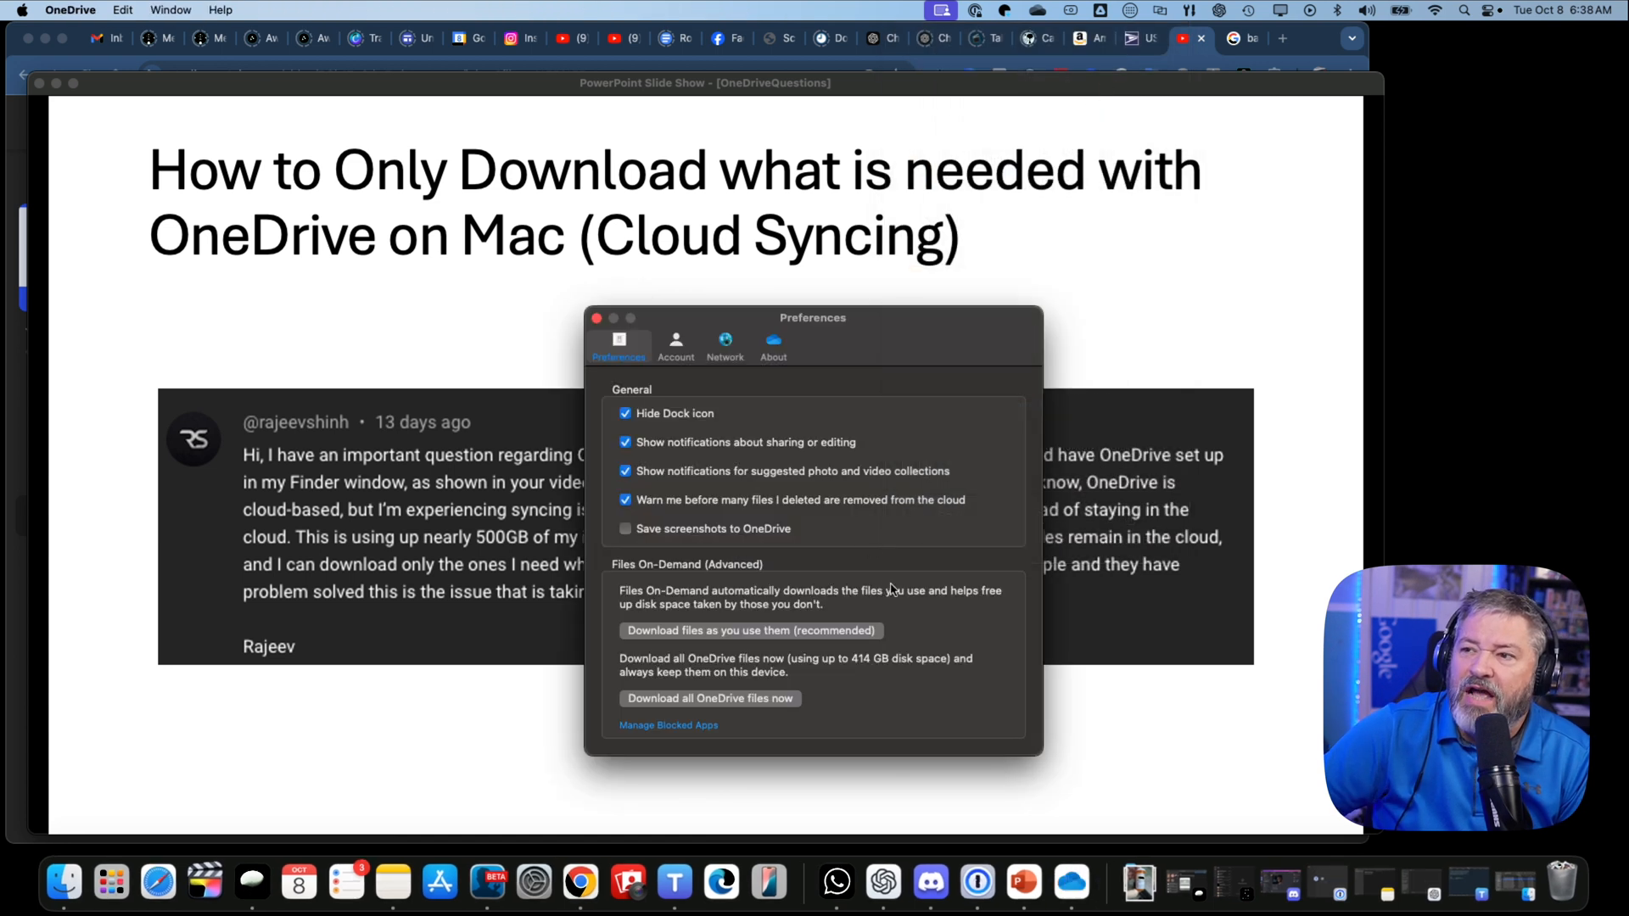
mouse_move(810, 434)
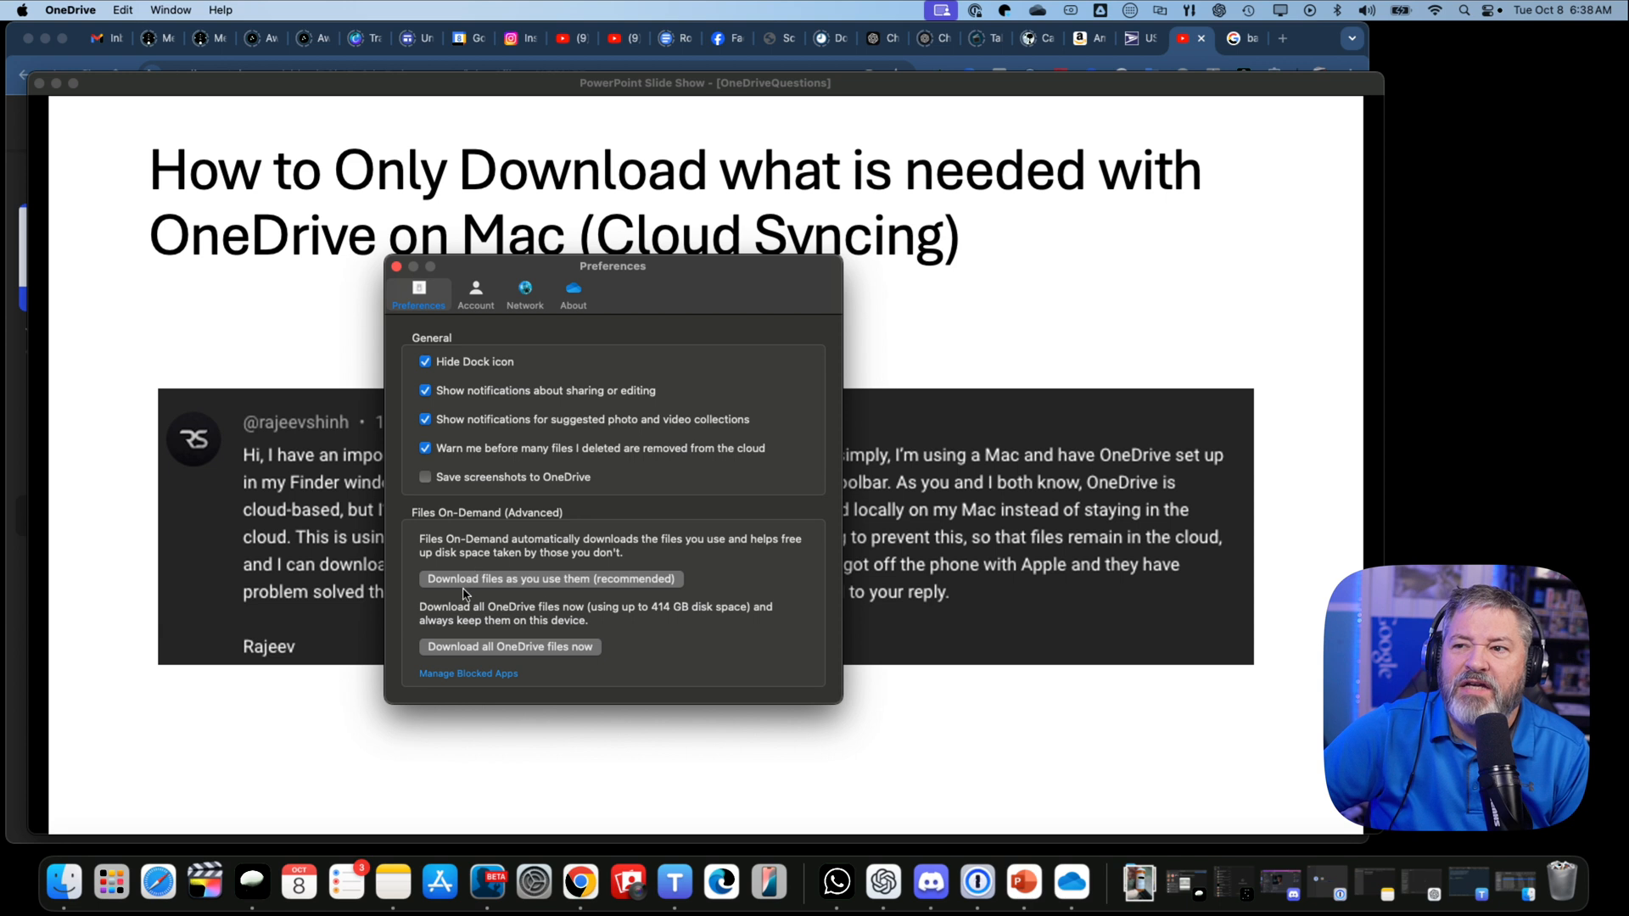
mouse_move(601, 605)
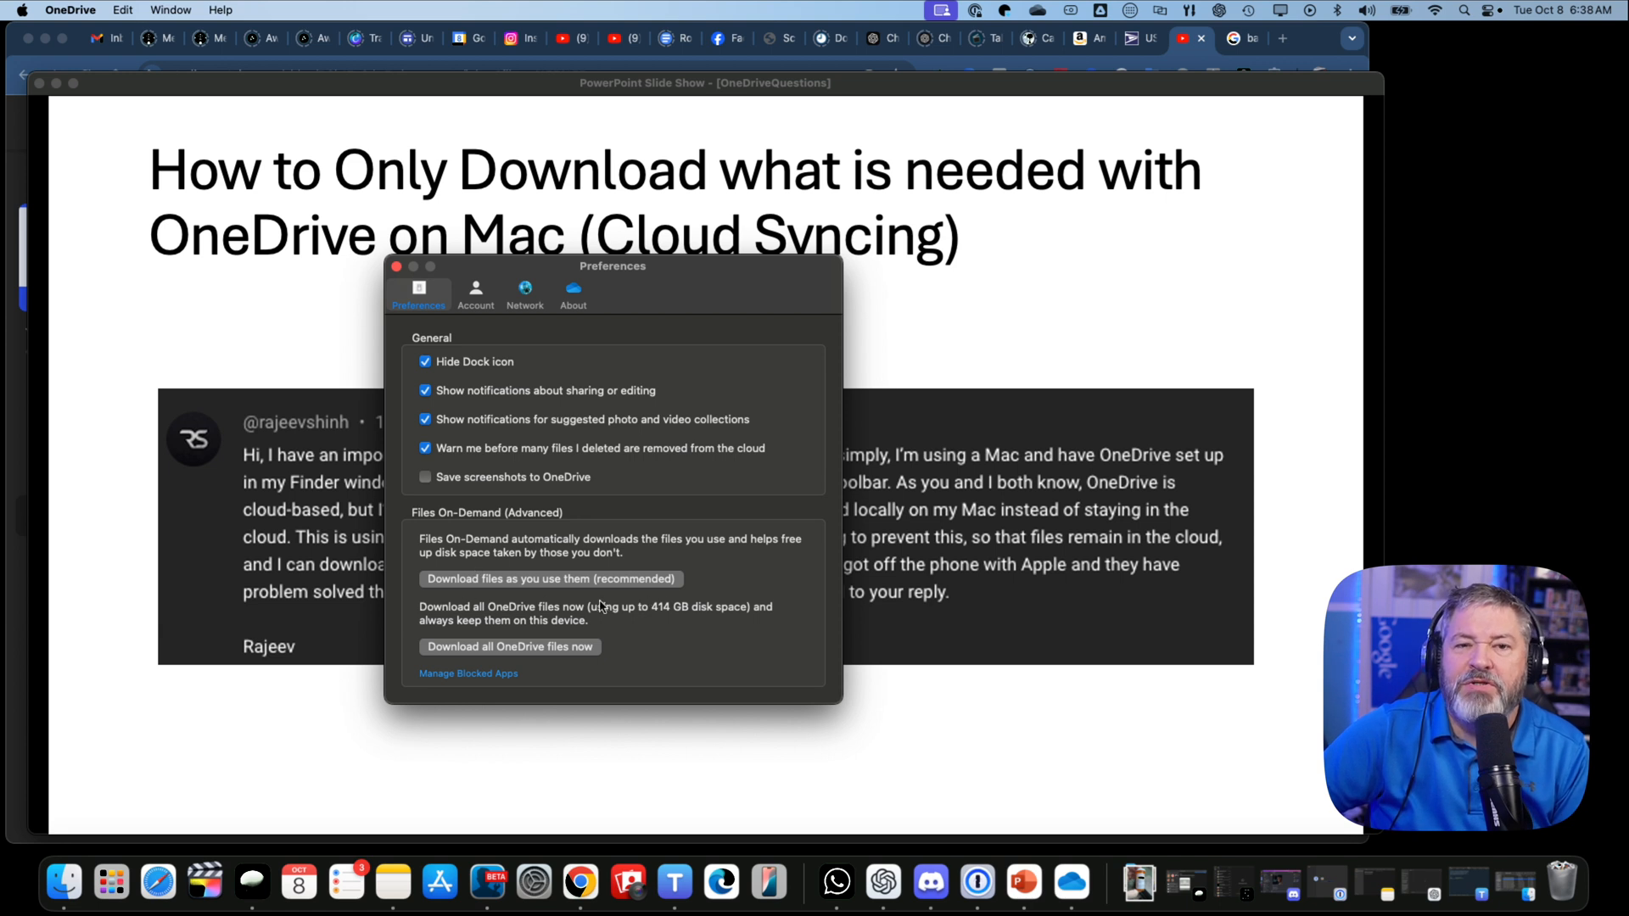
mouse_move(569, 606)
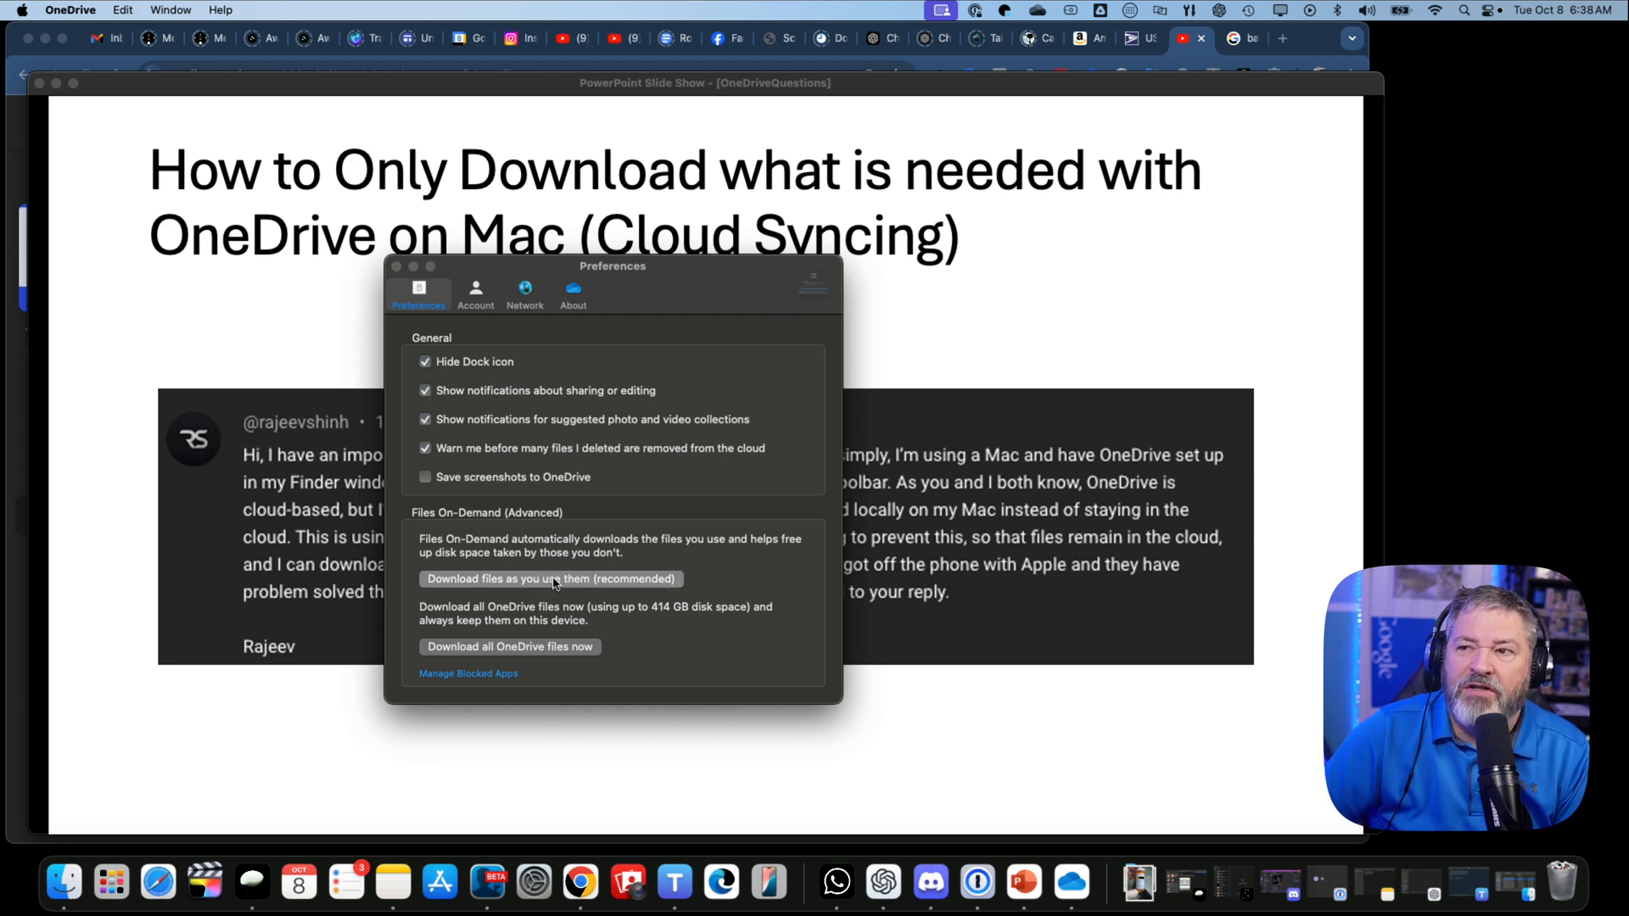
Select 'Download files as you use them (recommended)' and confirm keeping files online-only
click(551, 579)
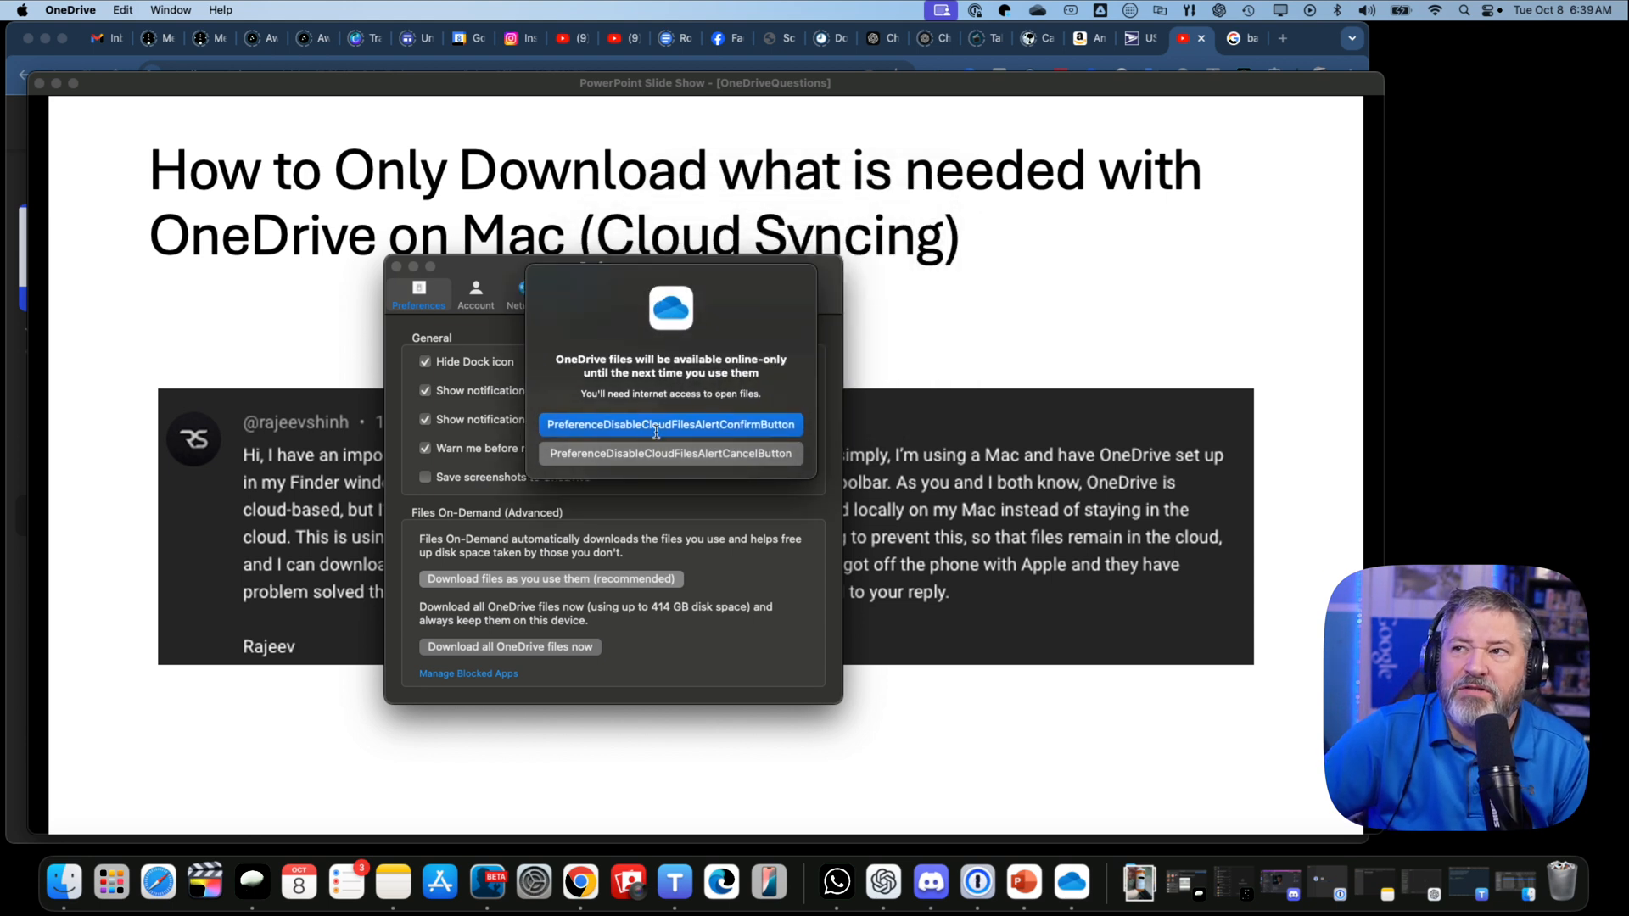
mouse_move(684, 435)
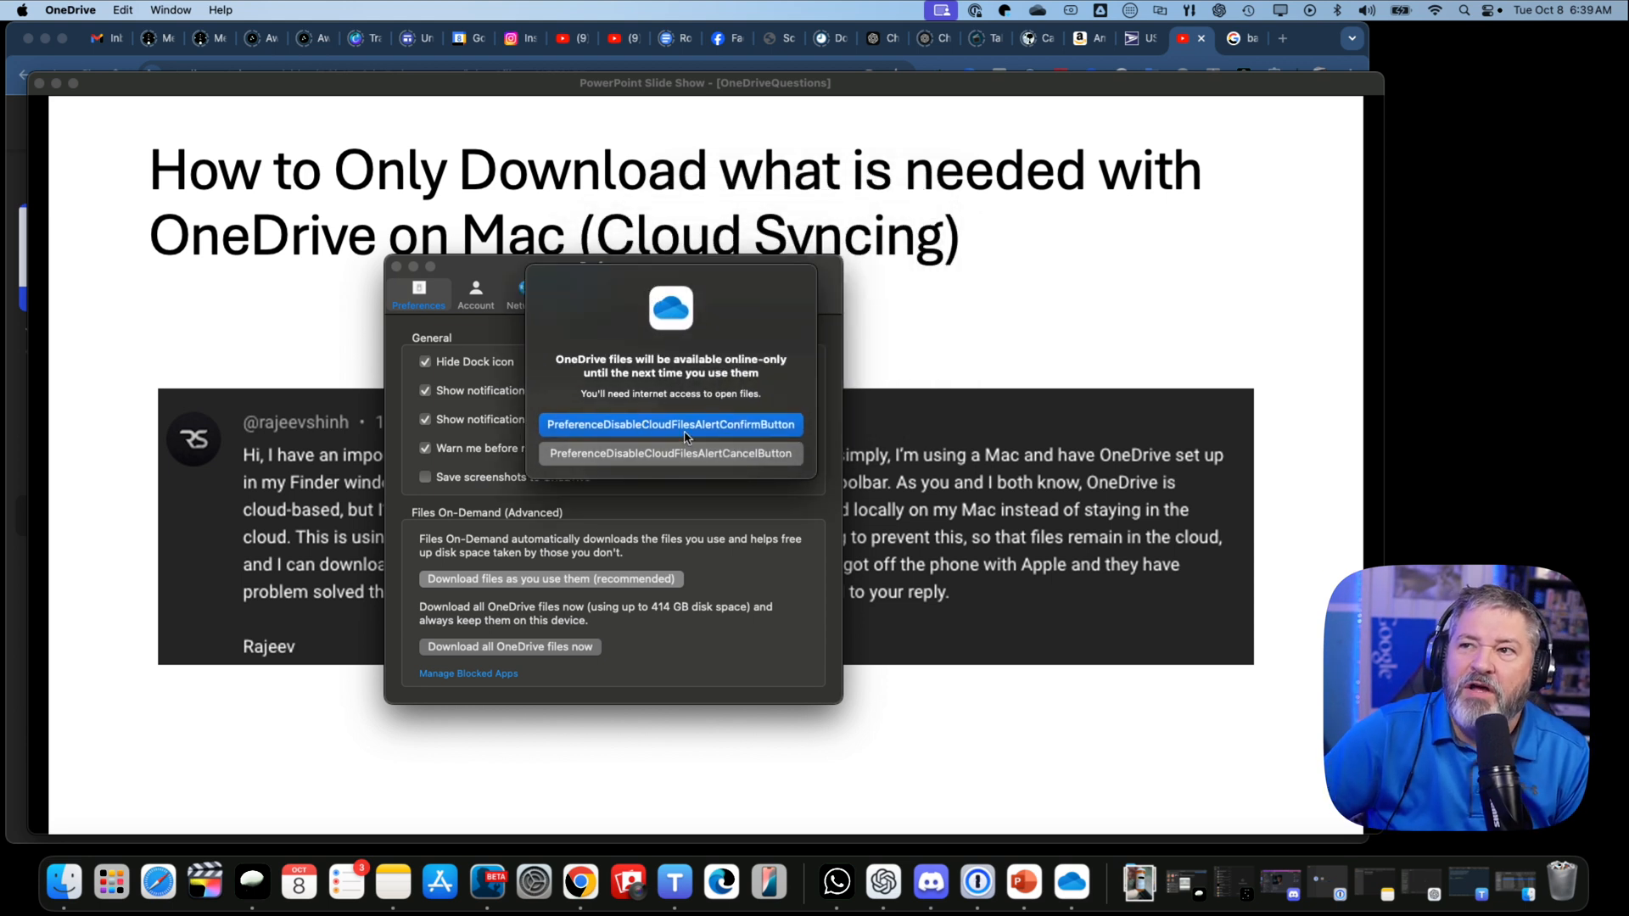
mouse_move(739, 432)
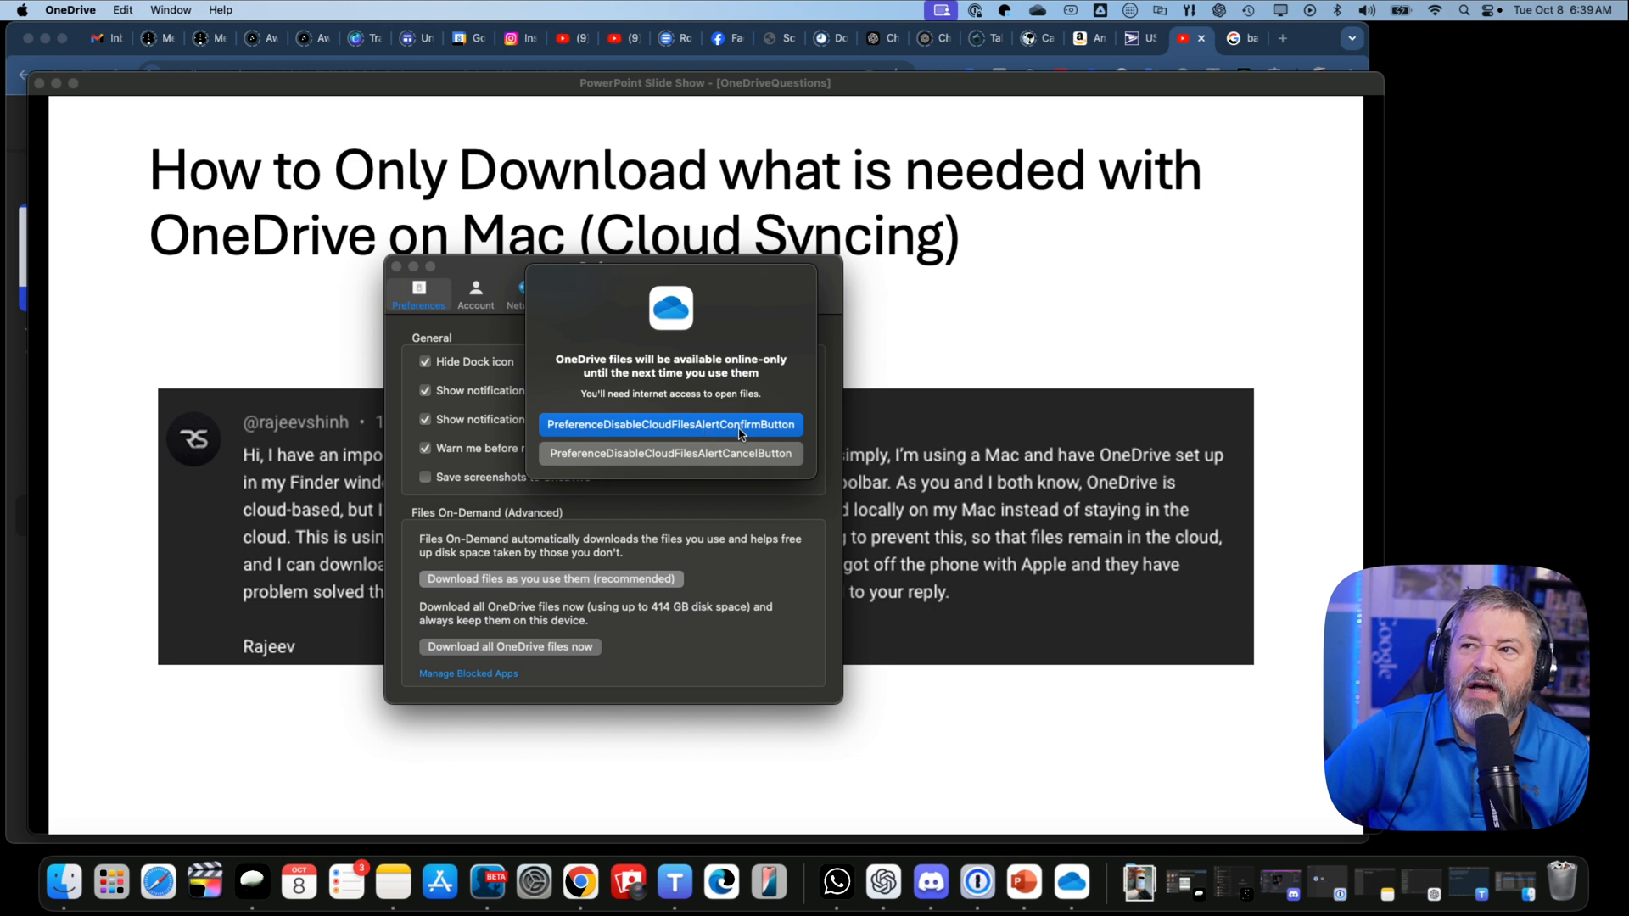
mouse_move(635, 406)
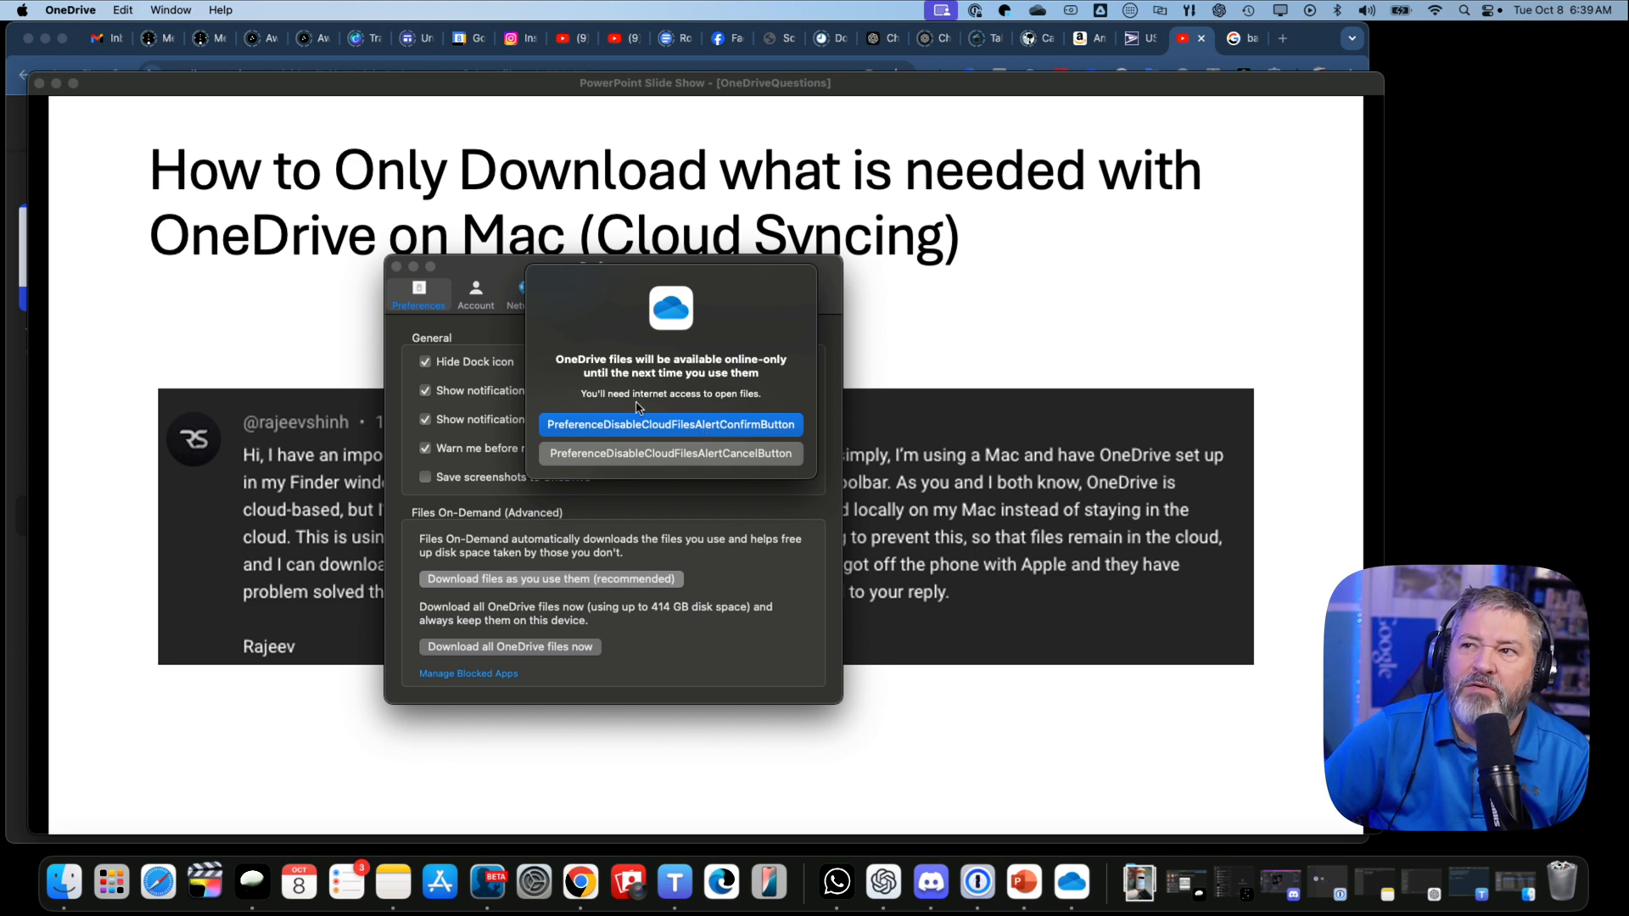
mouse_move(606, 371)
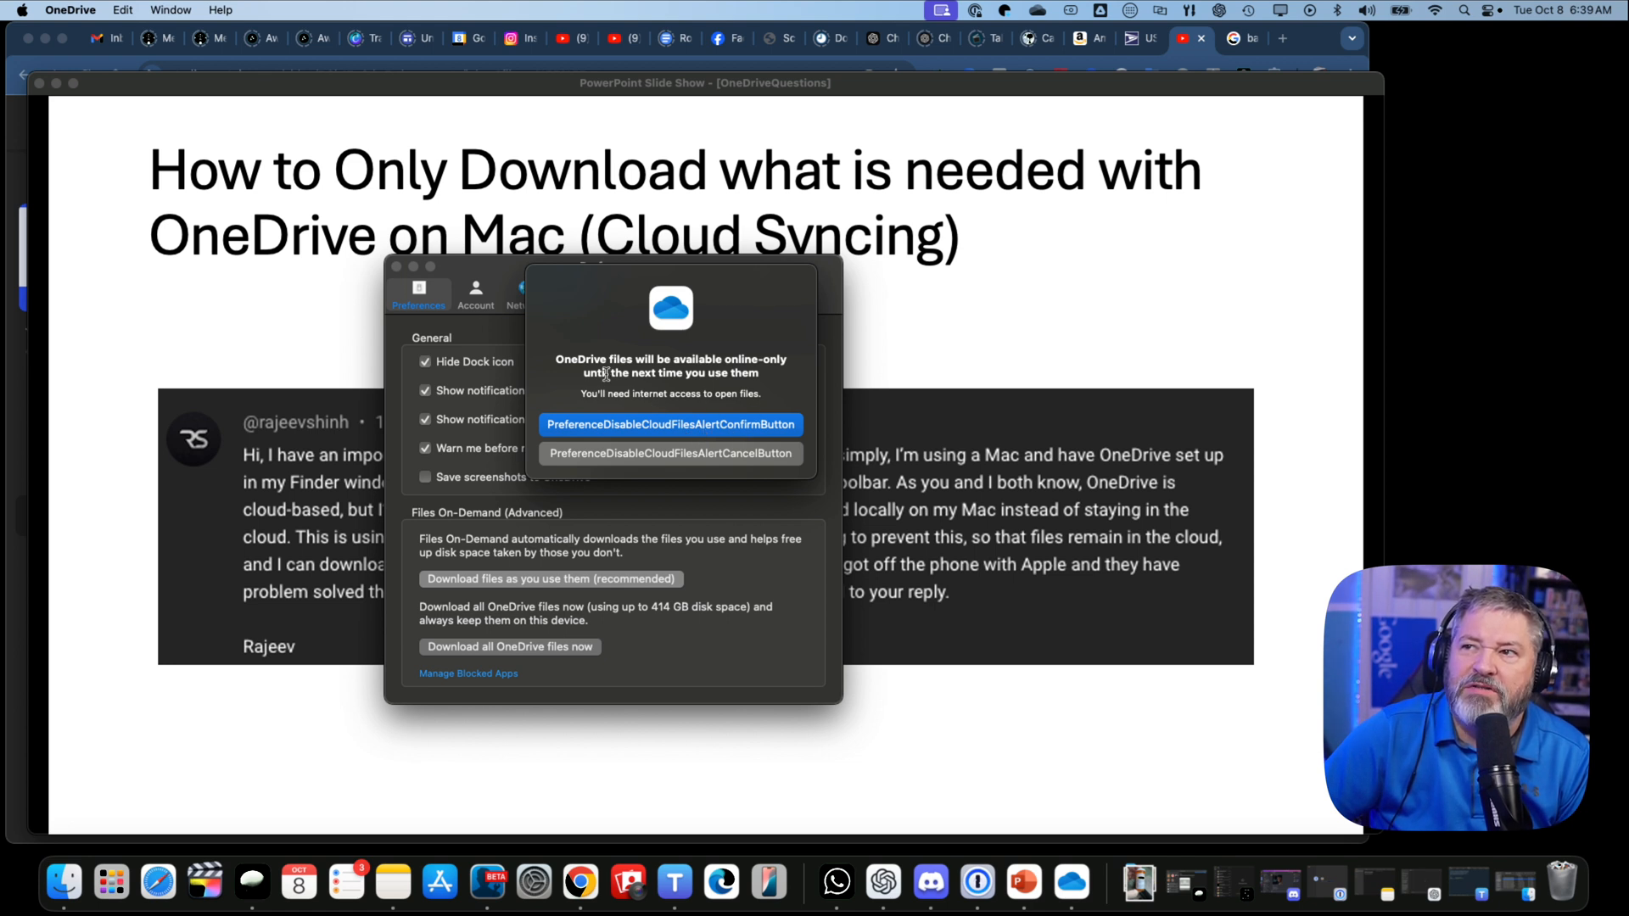
mouse_move(787, 371)
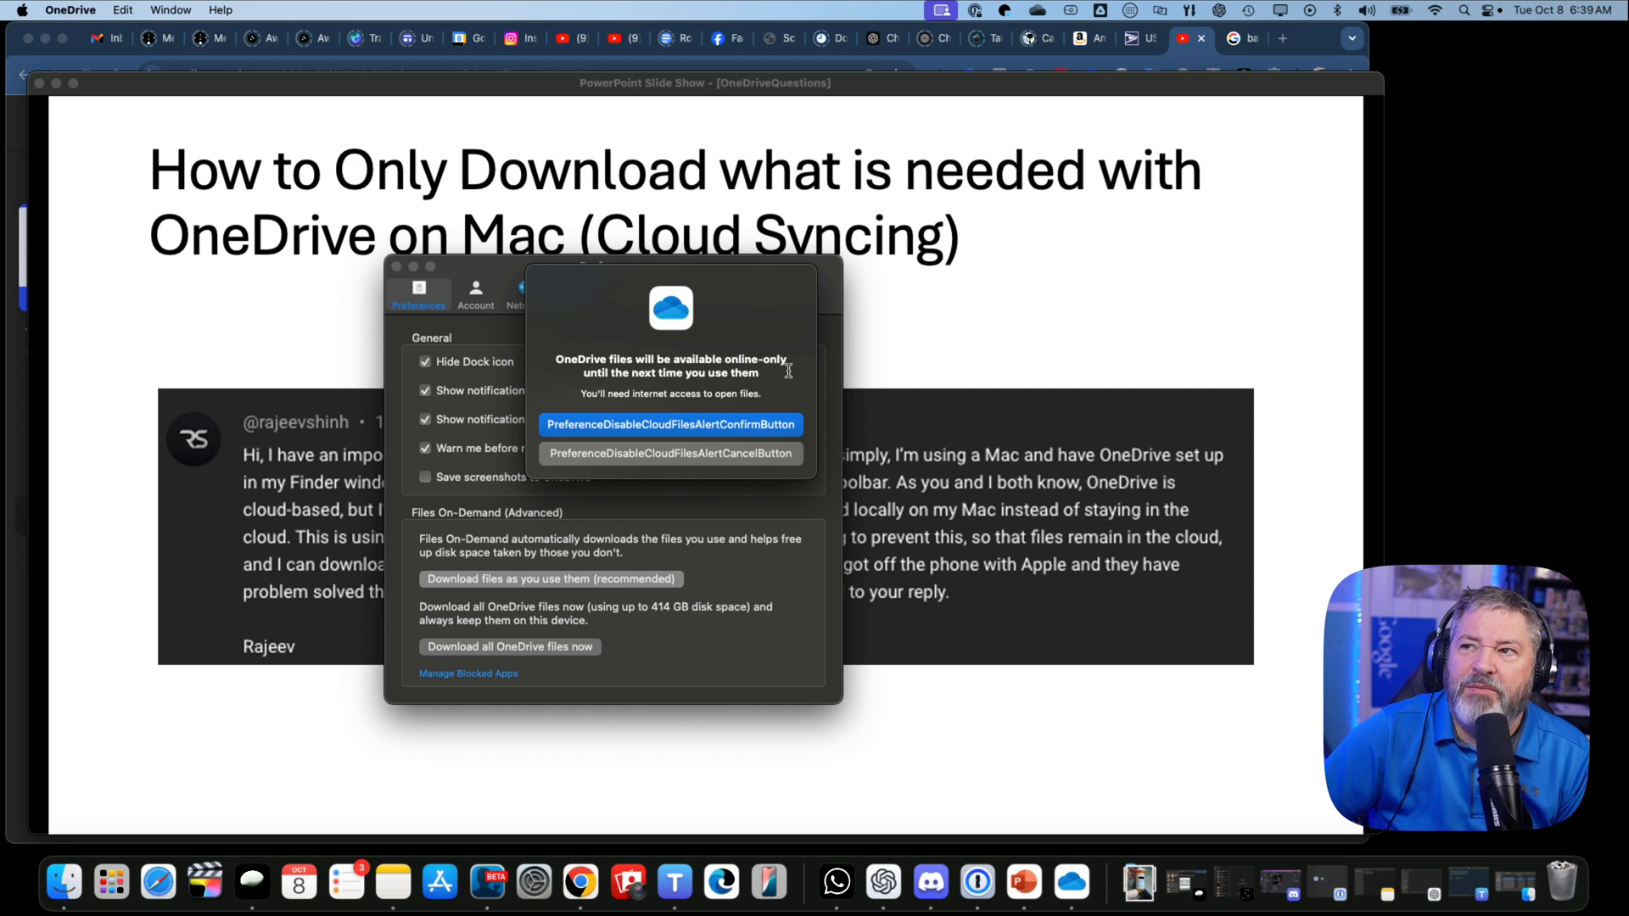
mouse_move(750, 390)
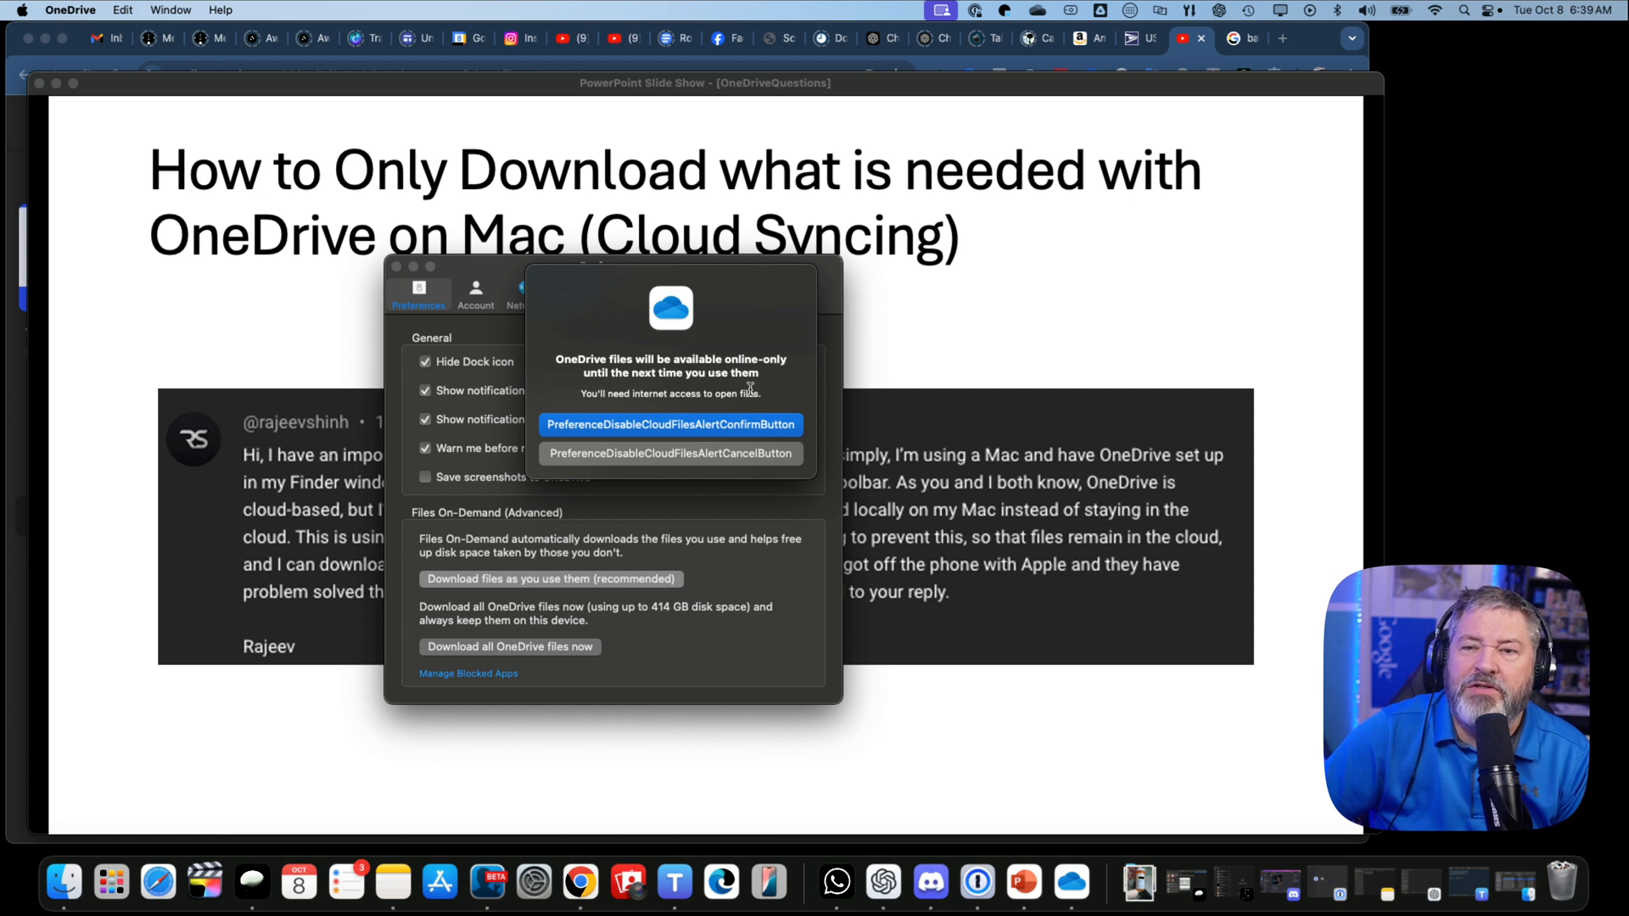
click(671, 424)
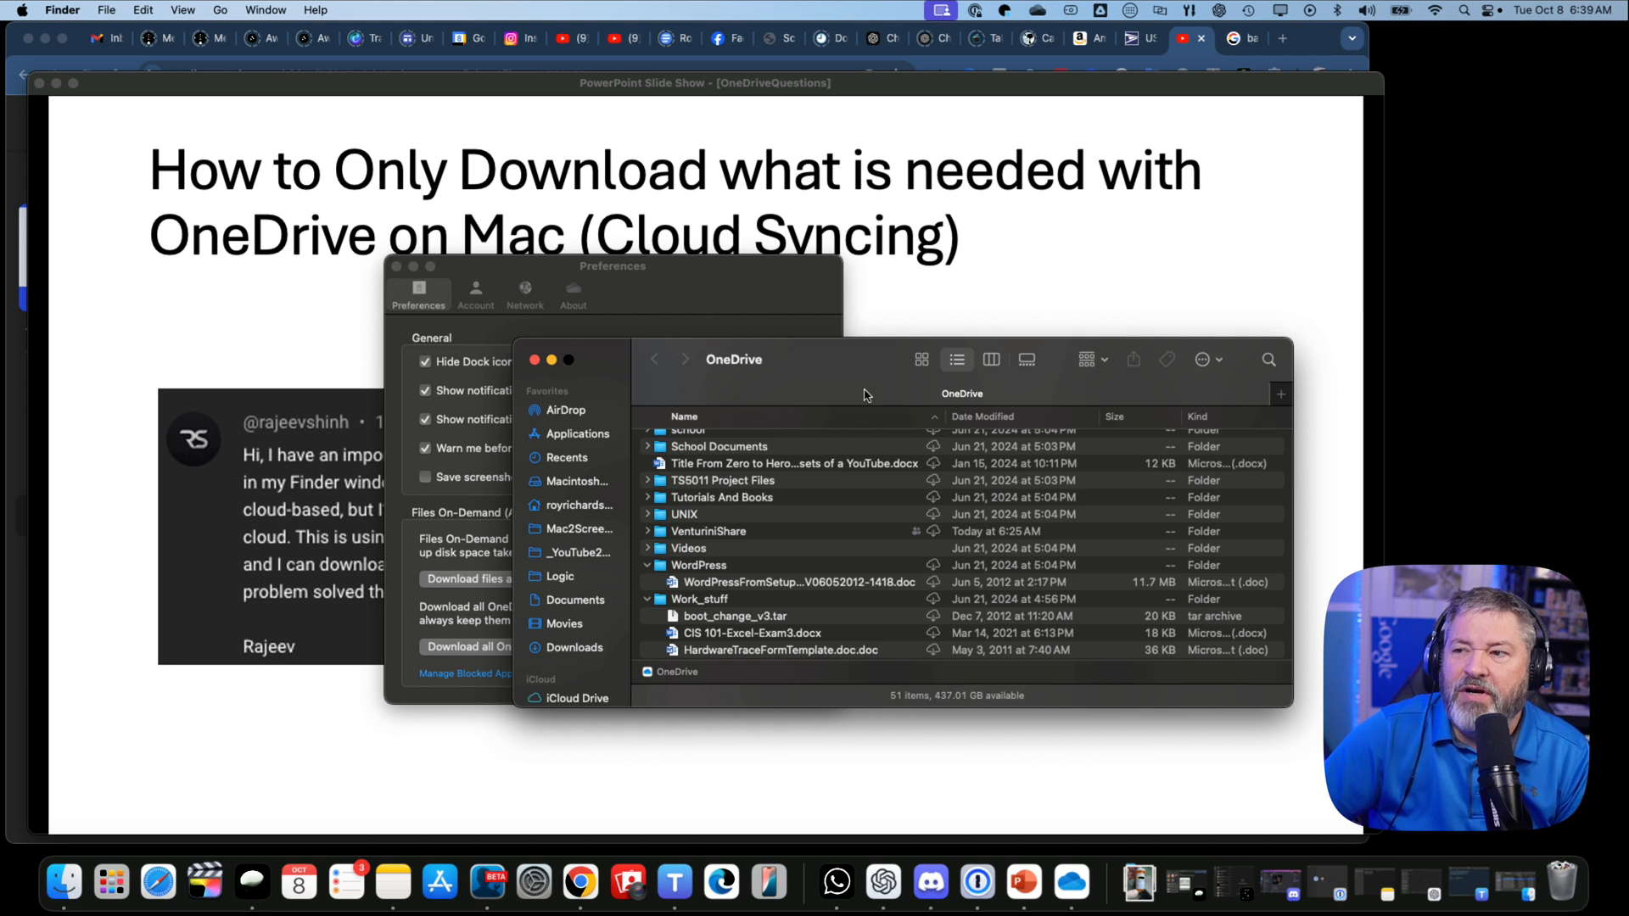
Open Camera Uploads in the OneDrive folder and select photo 1969-12-31 19.00.00.jpg
scroll(up, 3)
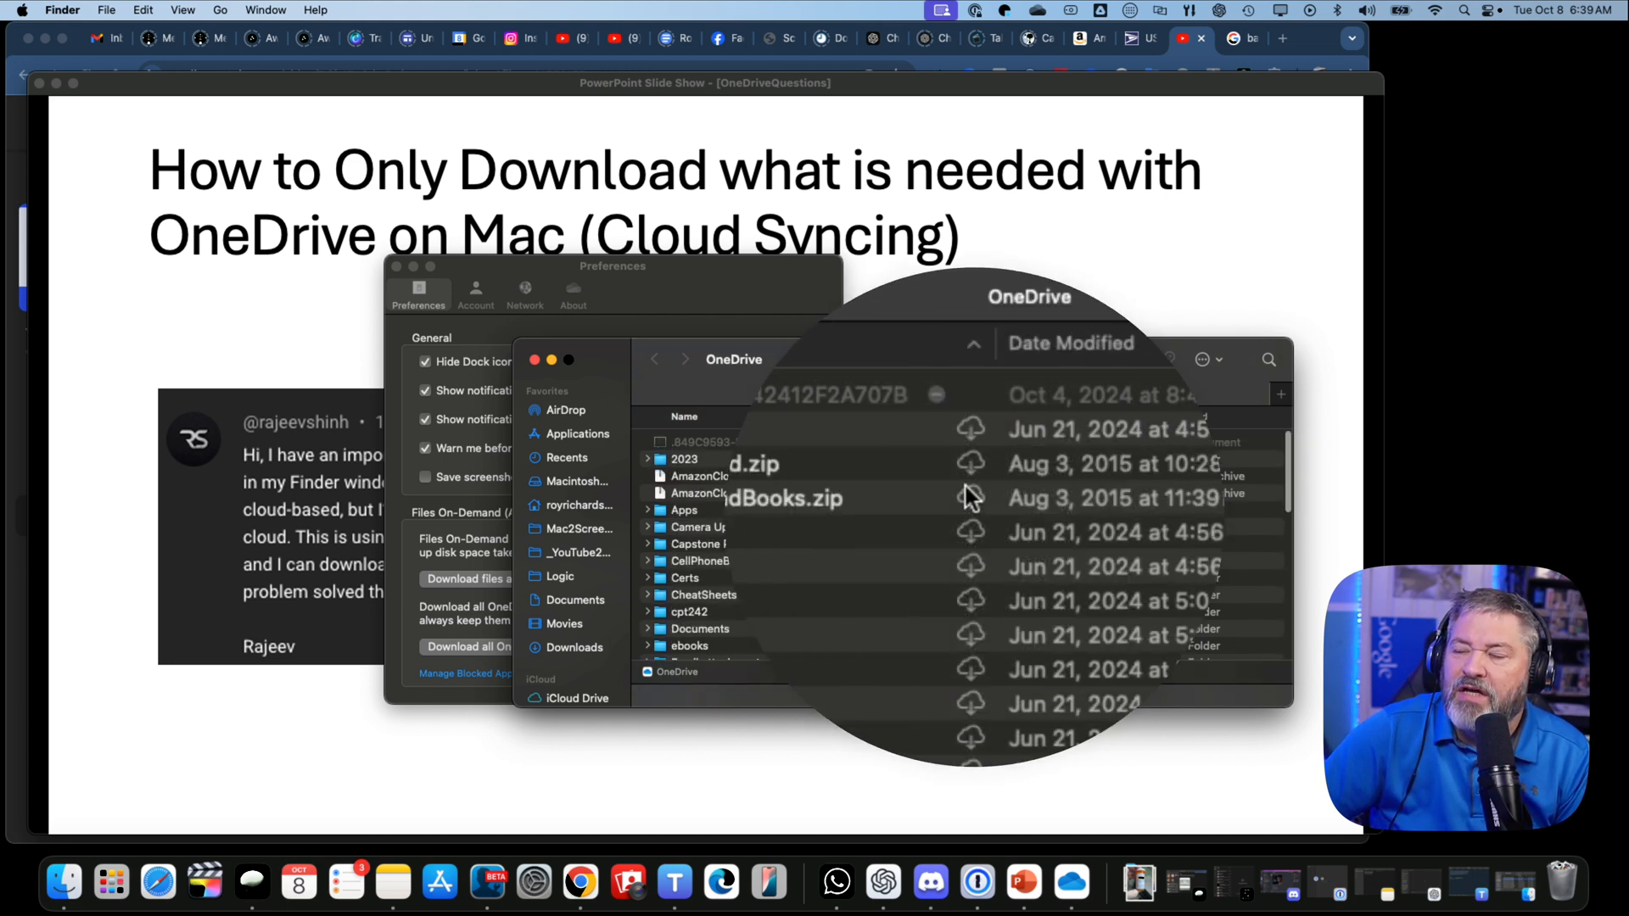
mouse_move(909, 312)
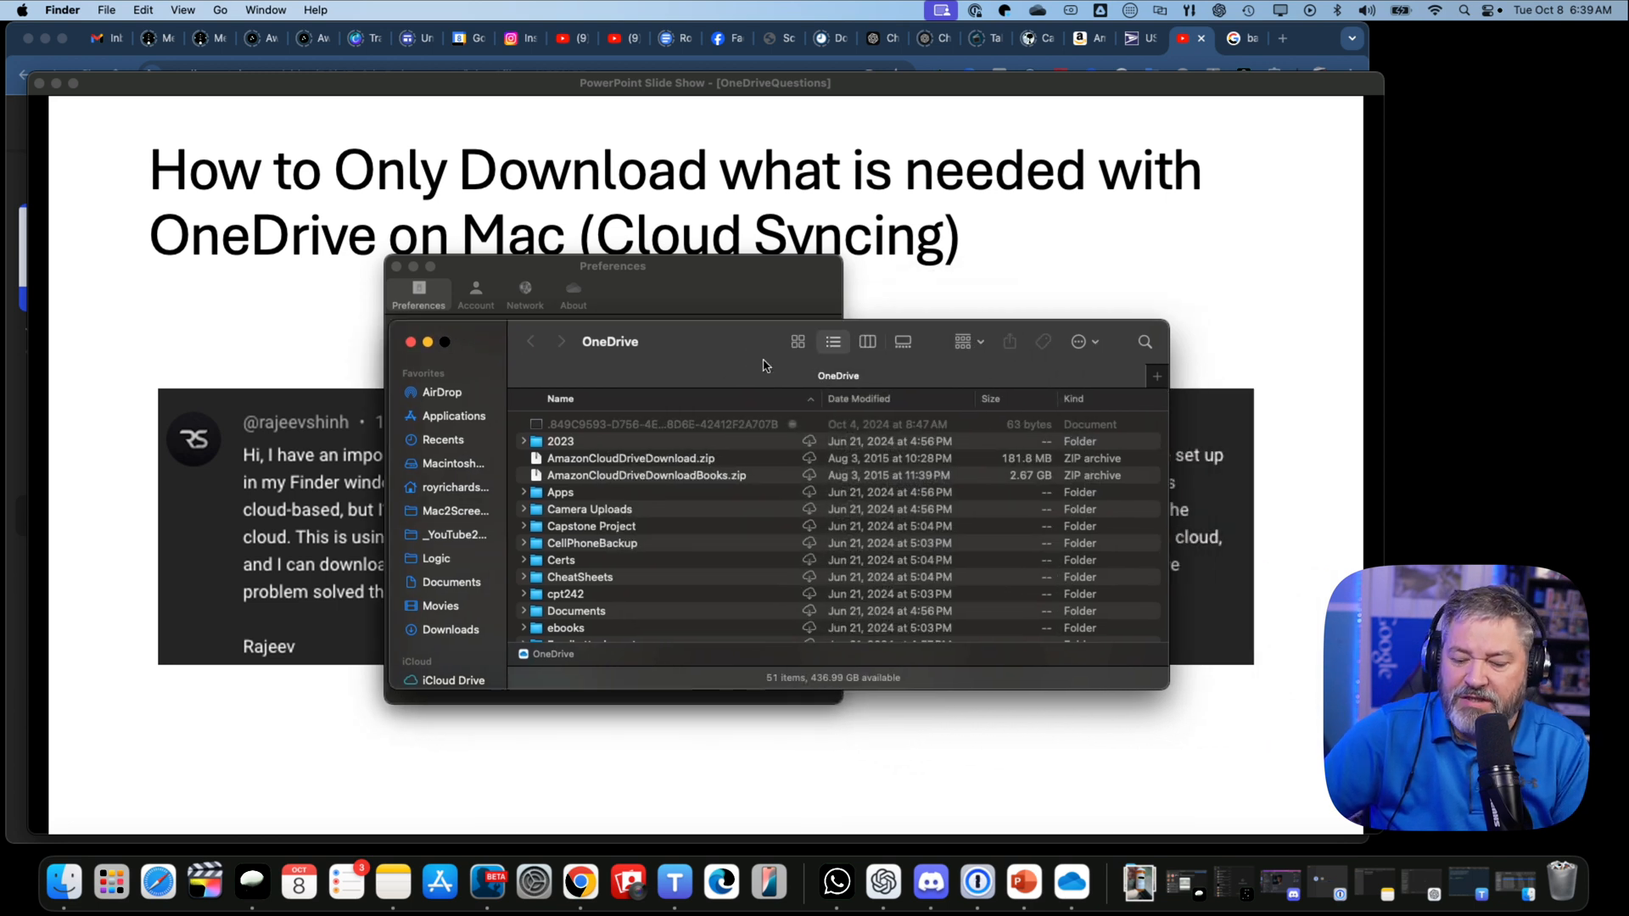
double_click(589, 509)
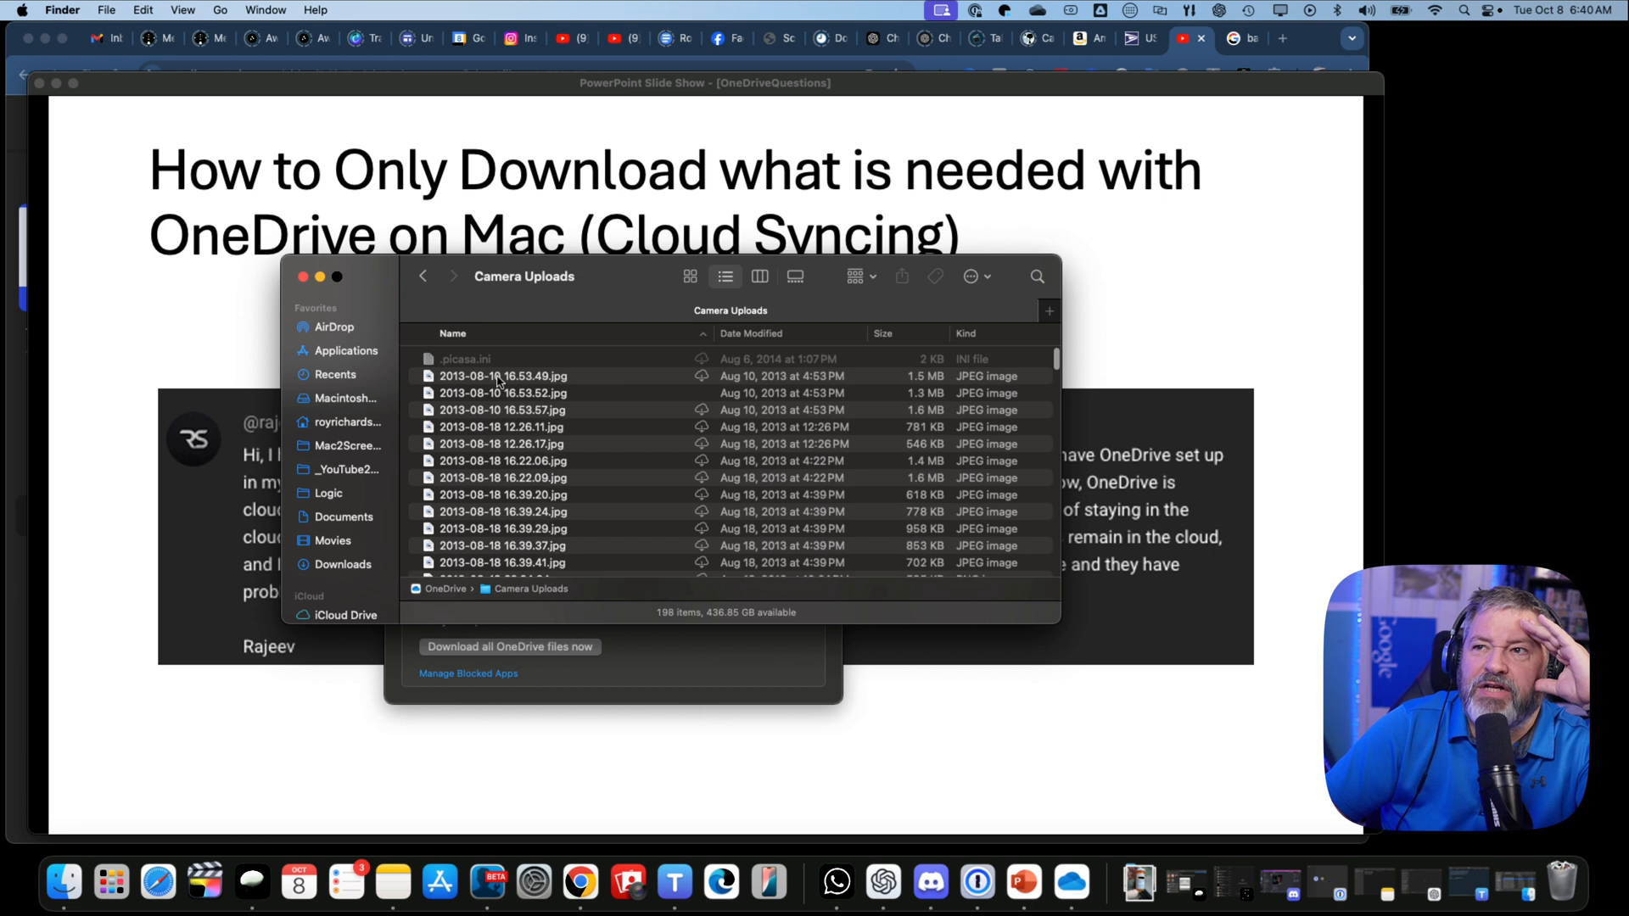
click(503, 376)
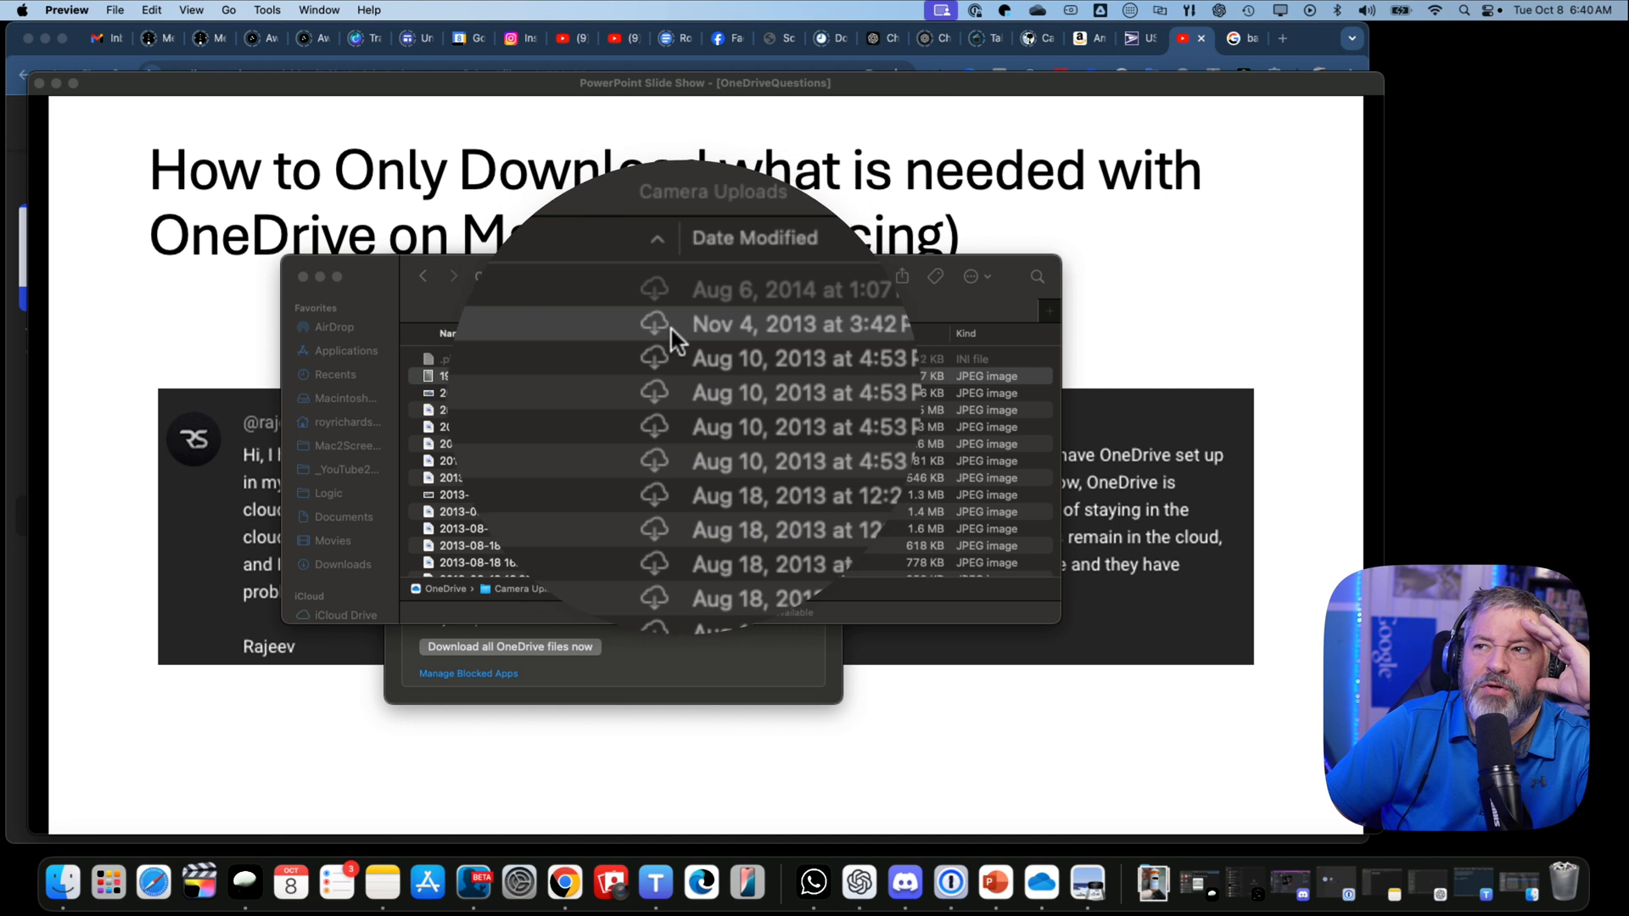
click(504, 375)
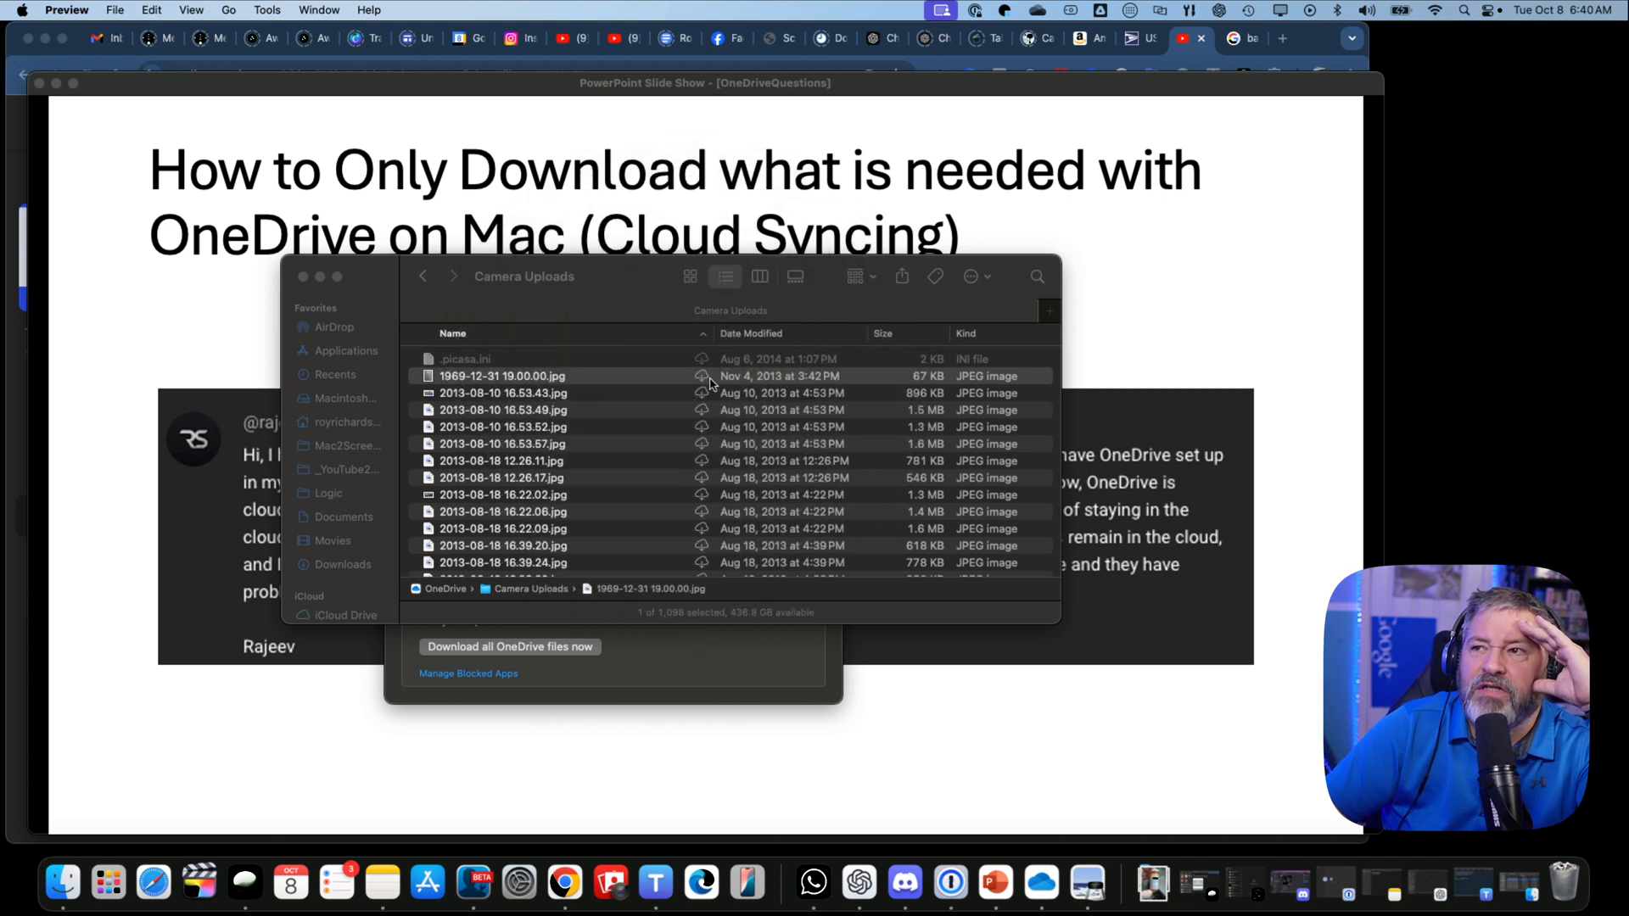
Open 1969-12-31 19.00.00.jpg in Preview to download it, close it, and reselect it
double_click(503, 375)
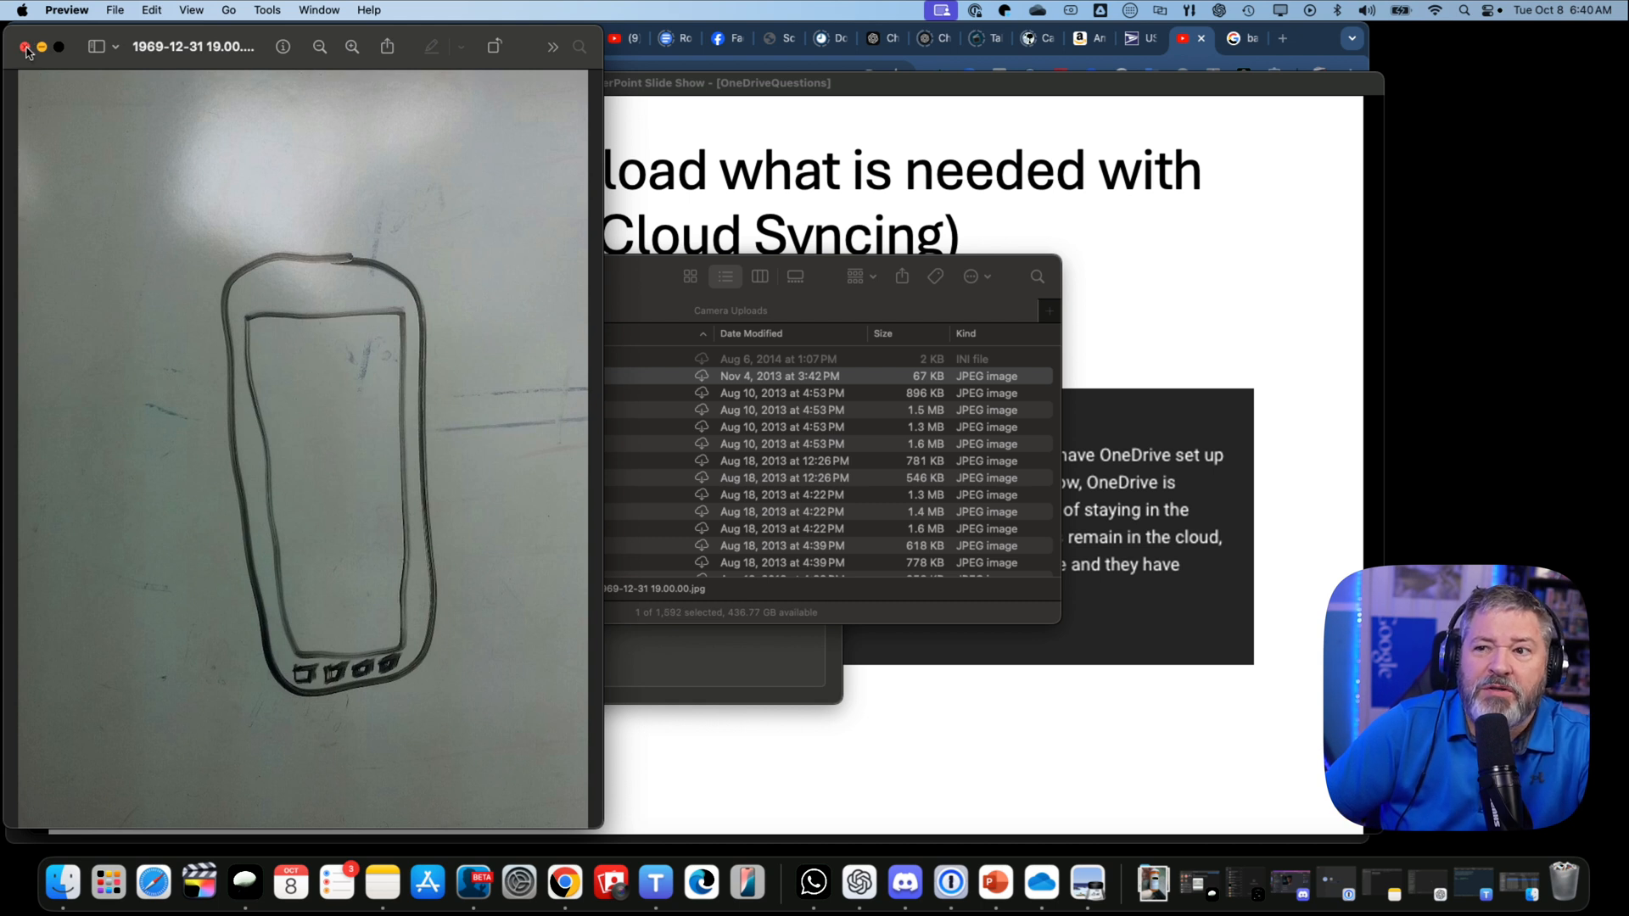
click(27, 46)
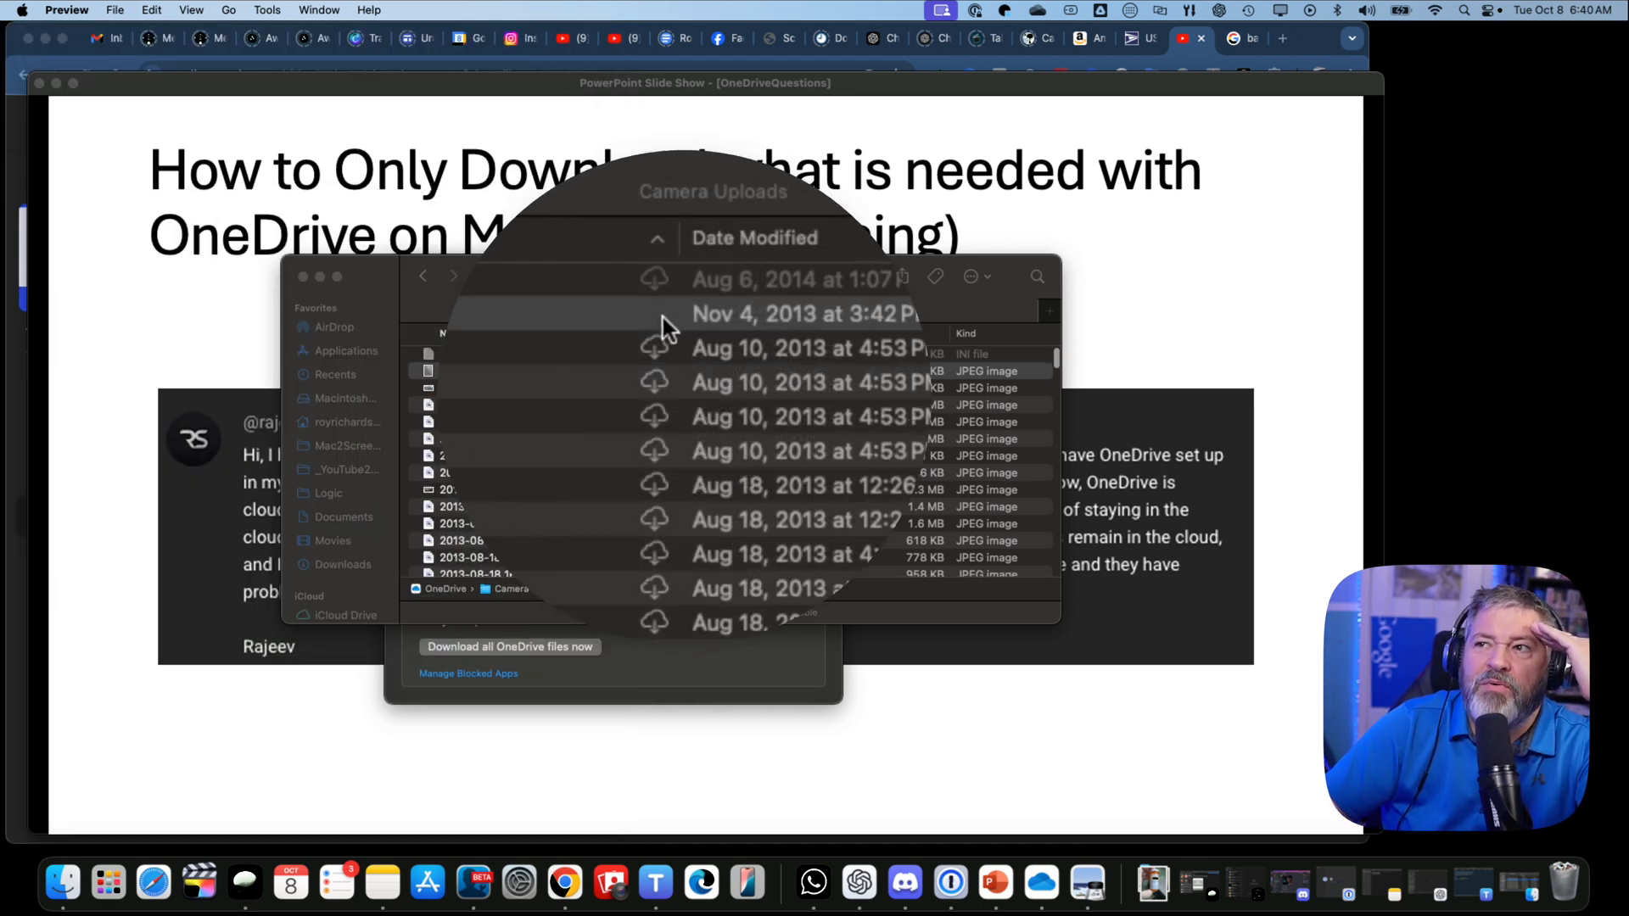
click(503, 371)
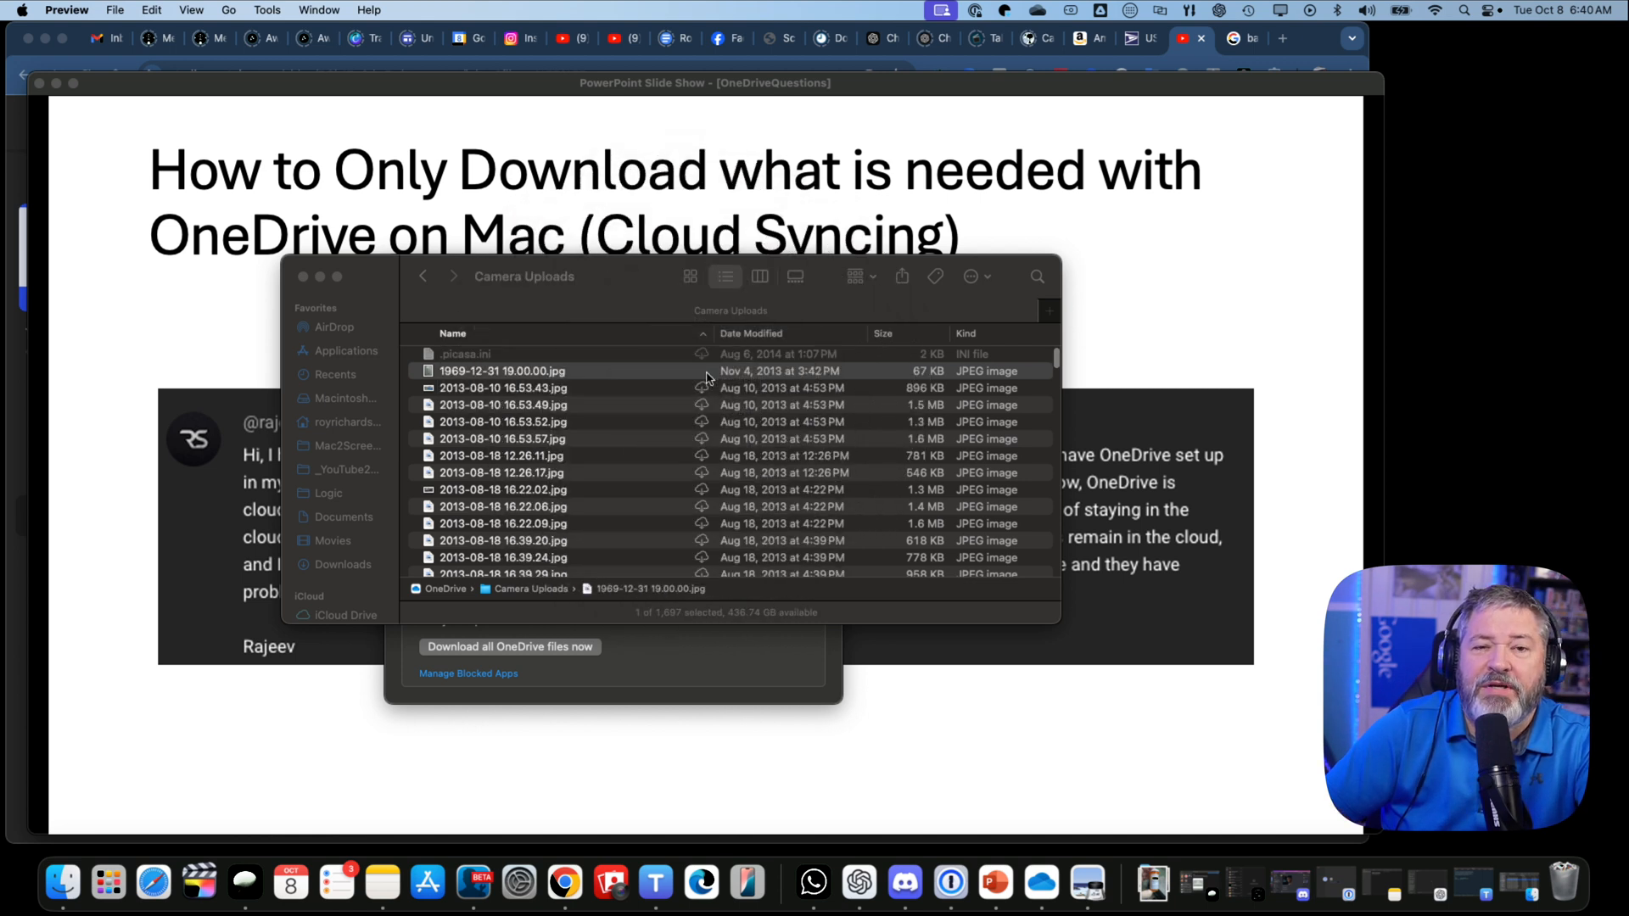
Free up space for 1969-12-31 19.00.00.jpg from its context menu
right_click(501, 371)
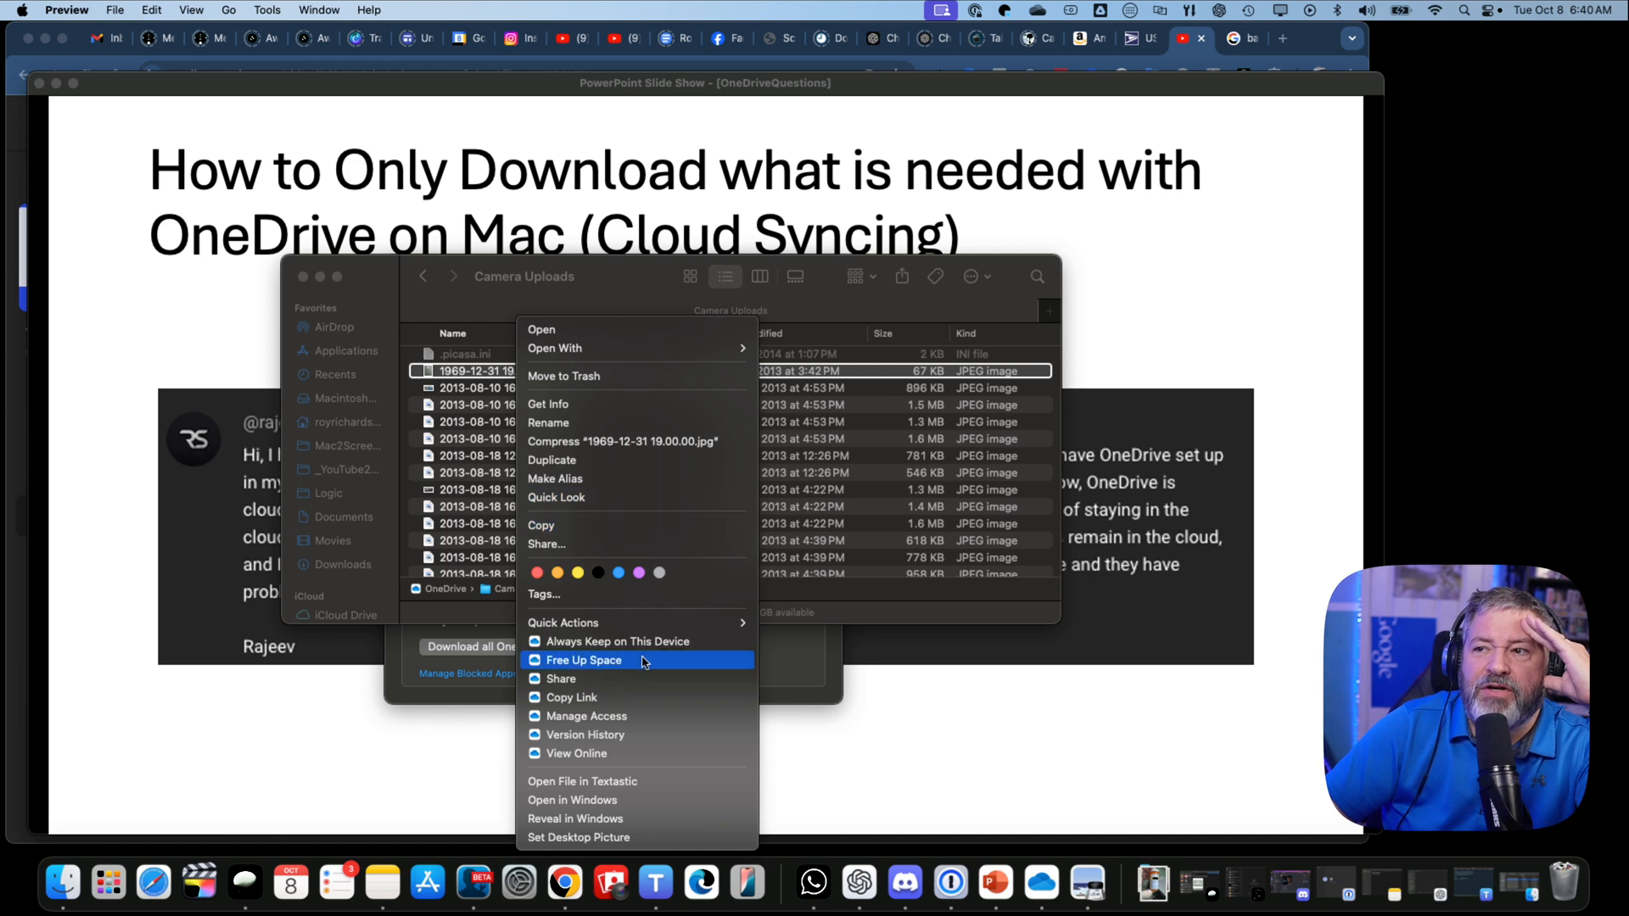
mouse_move(628, 667)
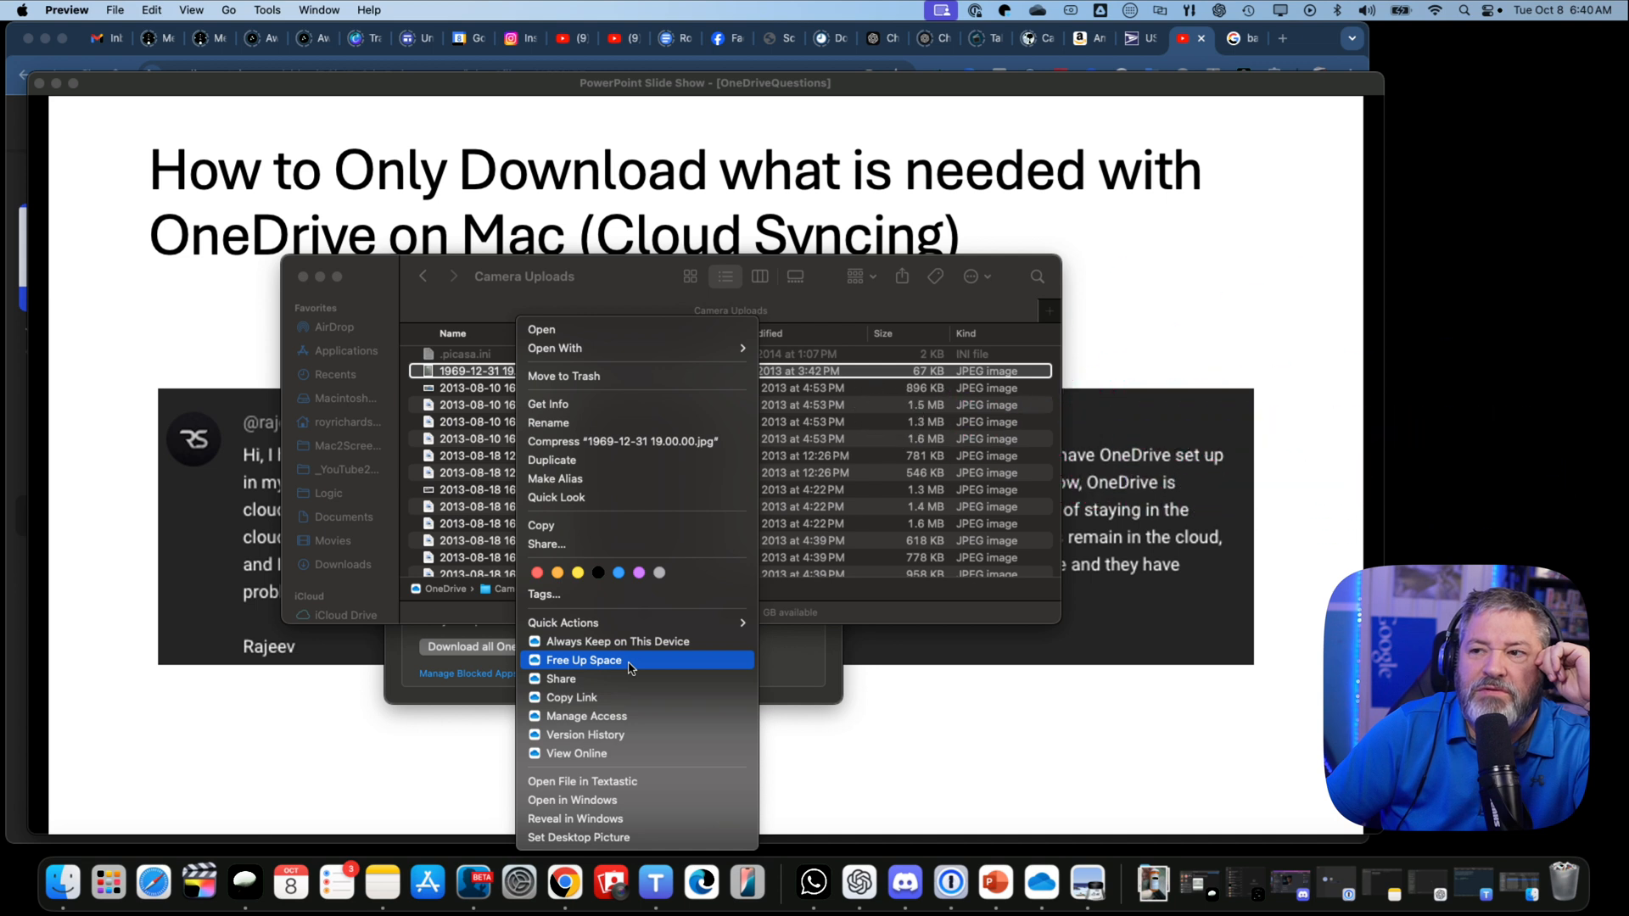
click(584, 660)
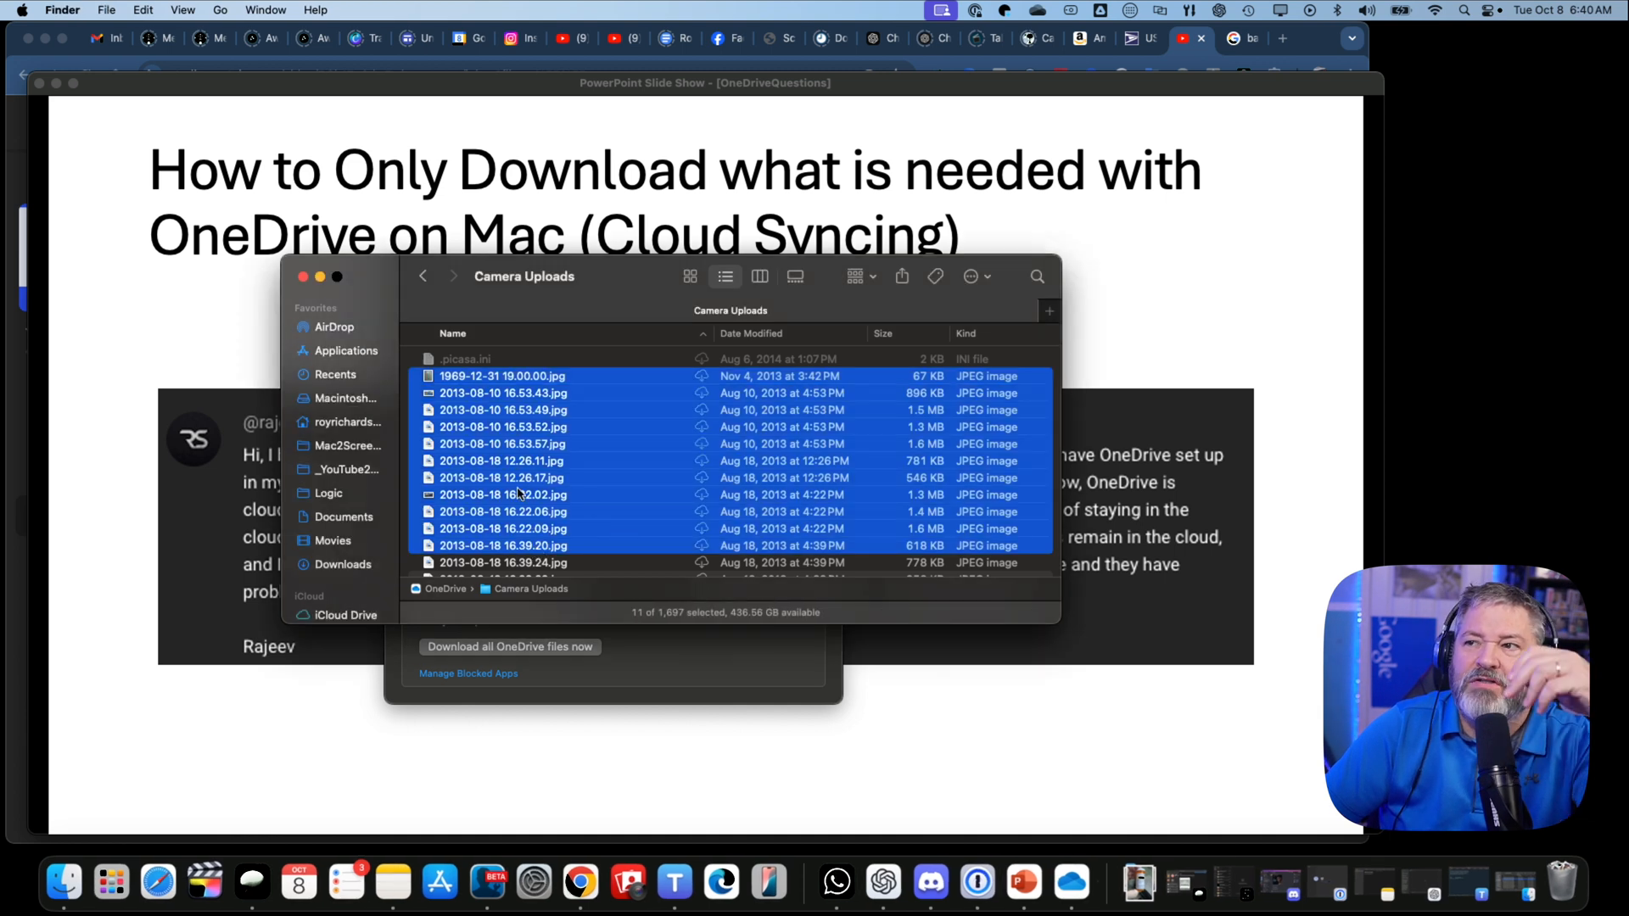
Show OneDrive context options for the eleven selected Camera Uploads photos
right_click(519, 495)
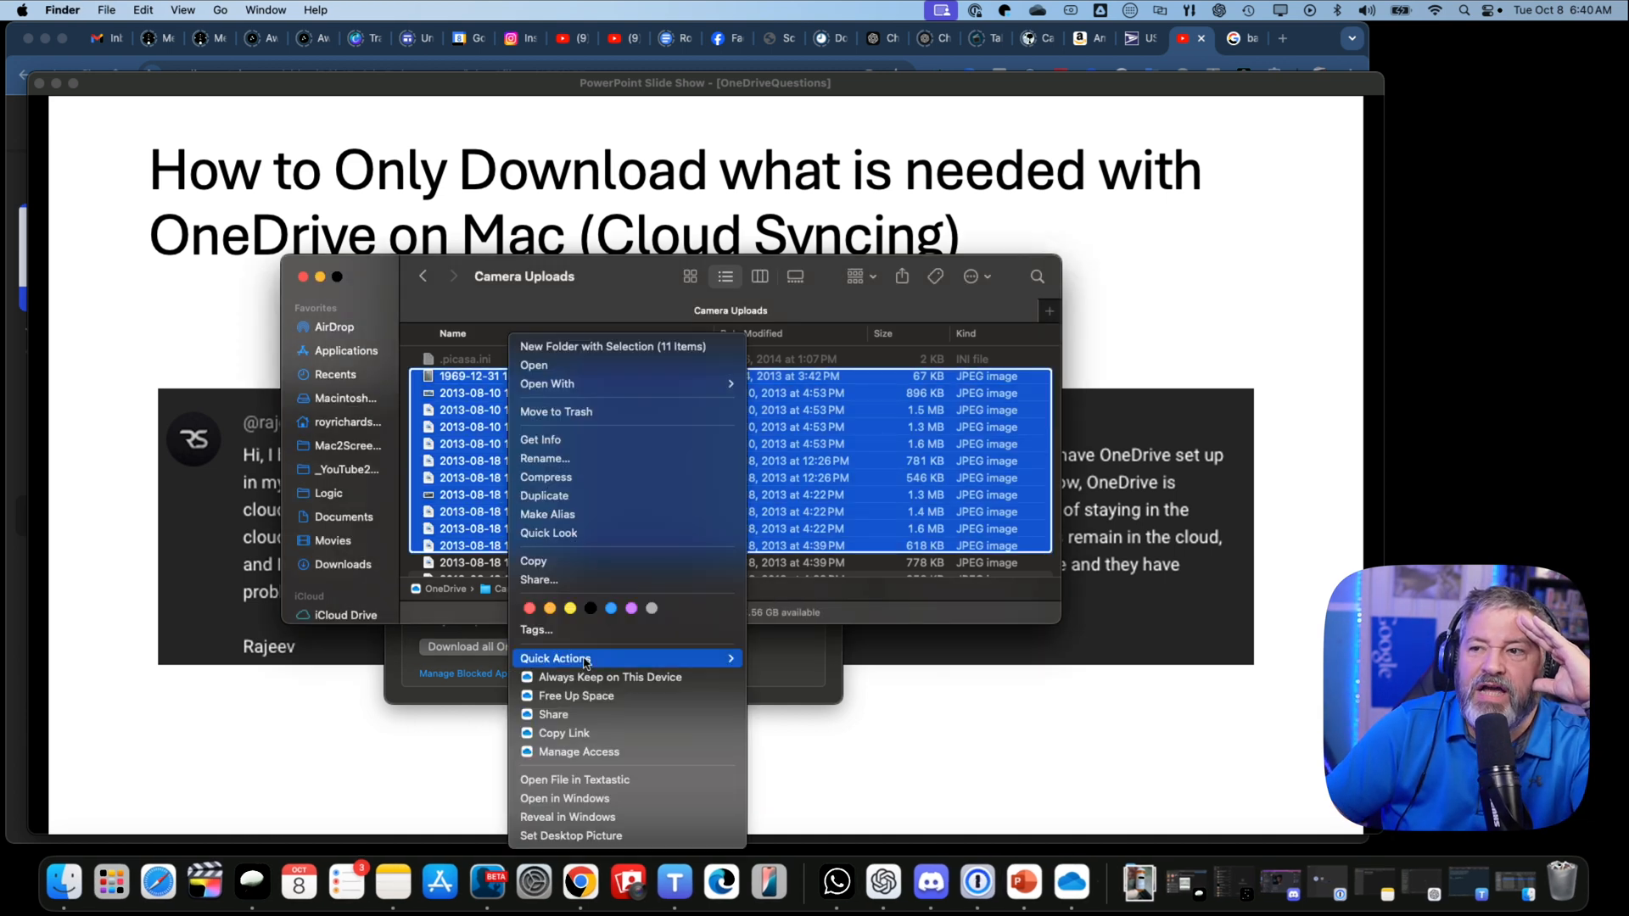
mouse_move(625, 696)
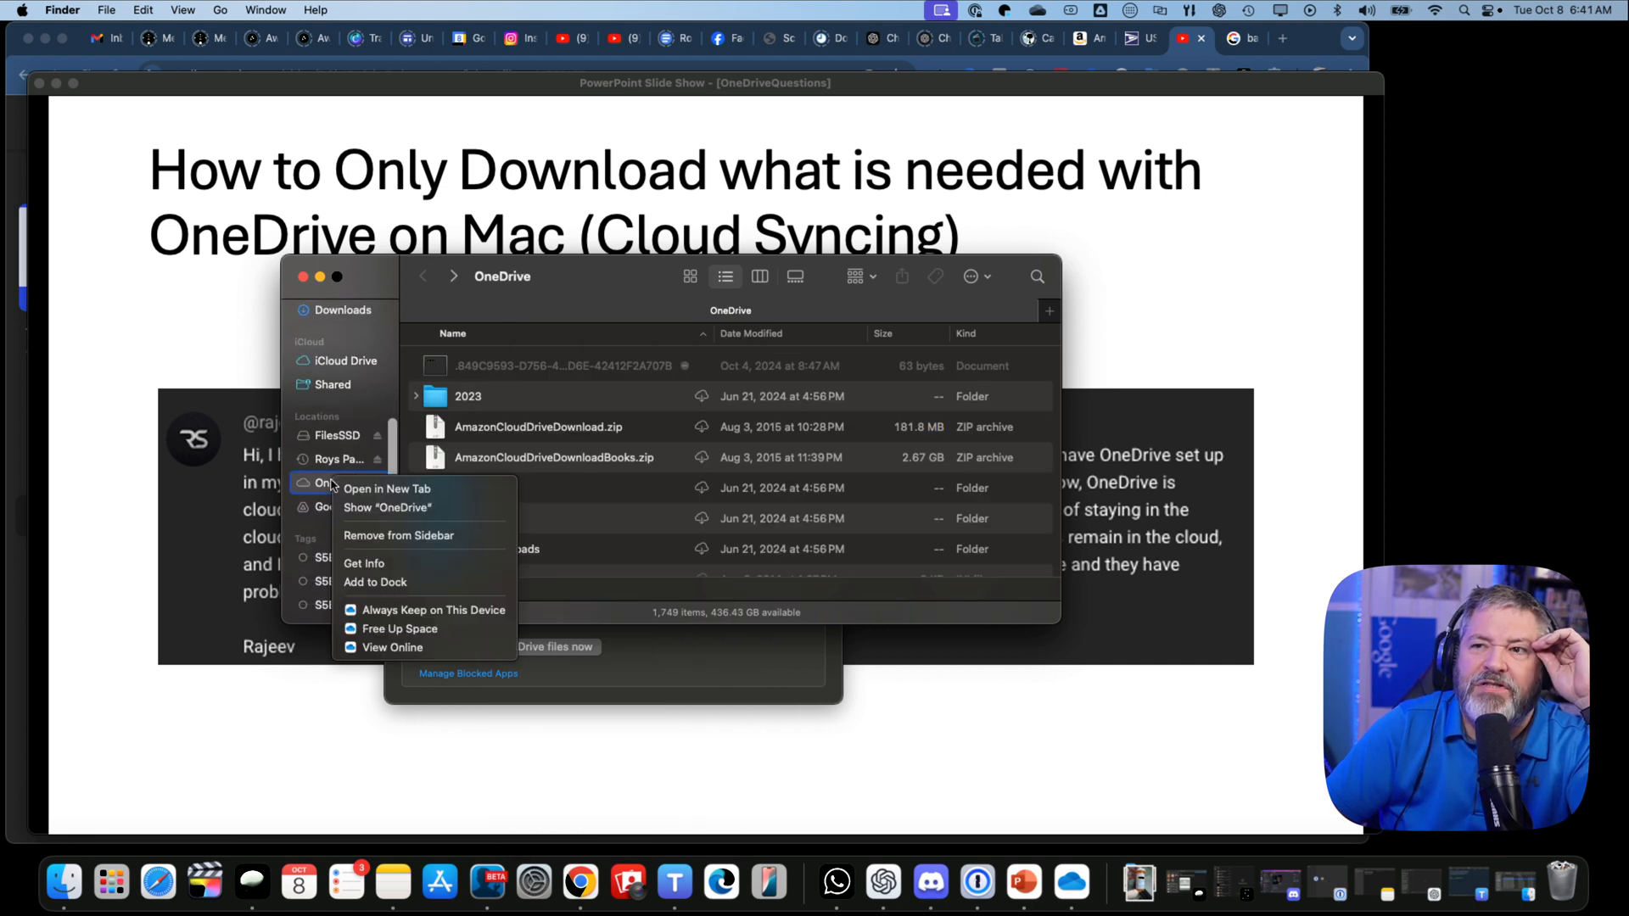
mouse_move(547, 486)
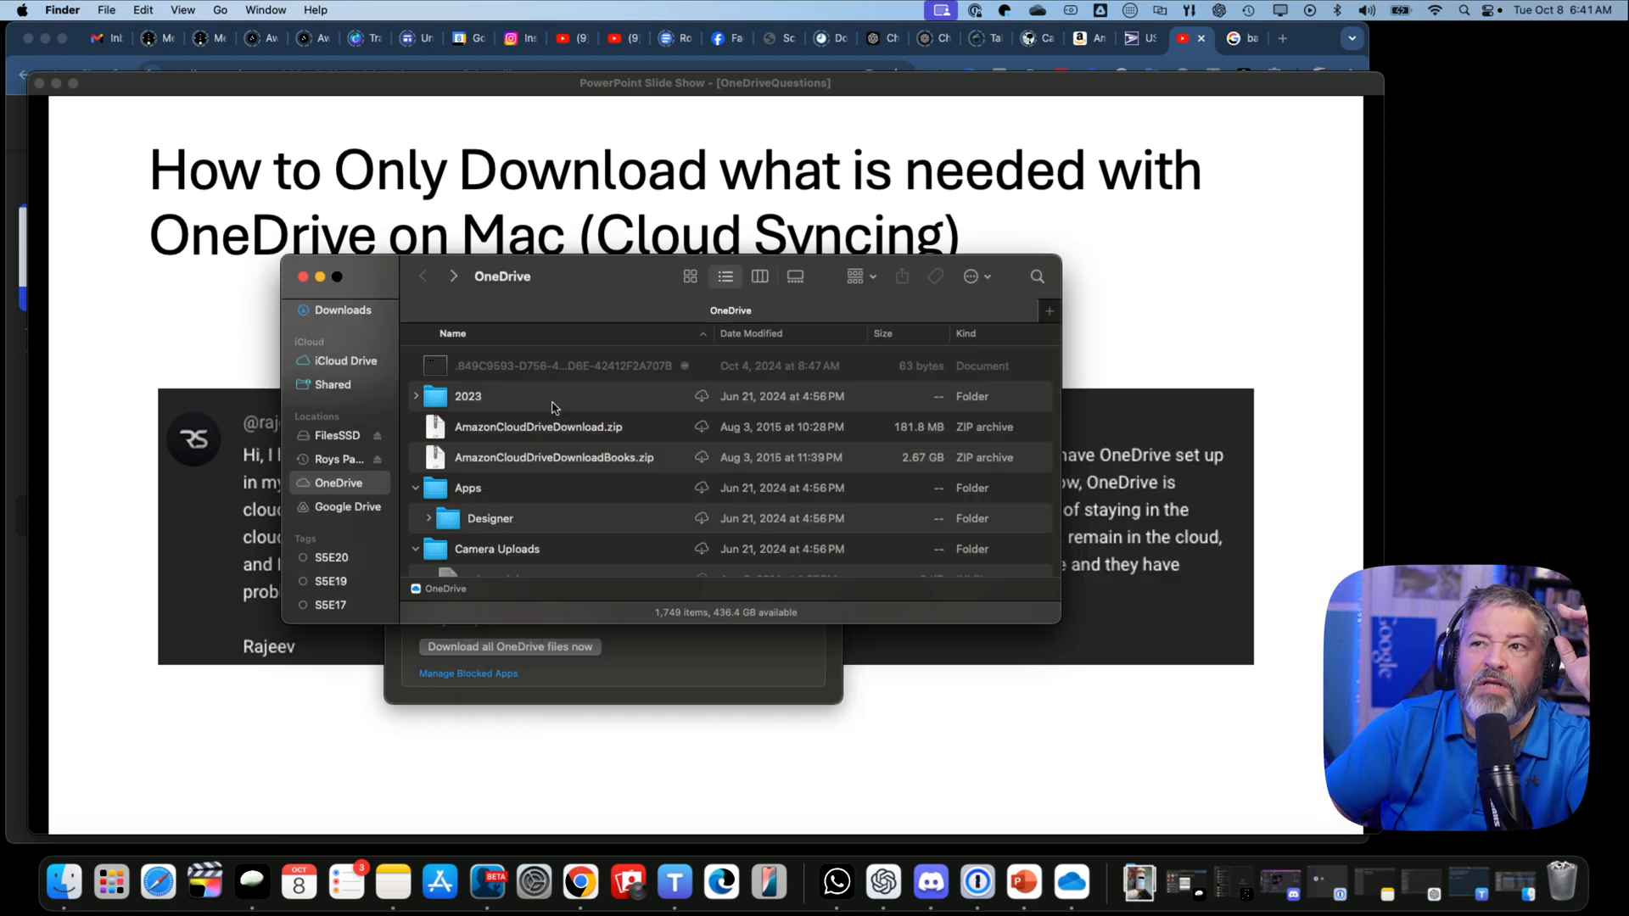
mouse_move(595, 429)
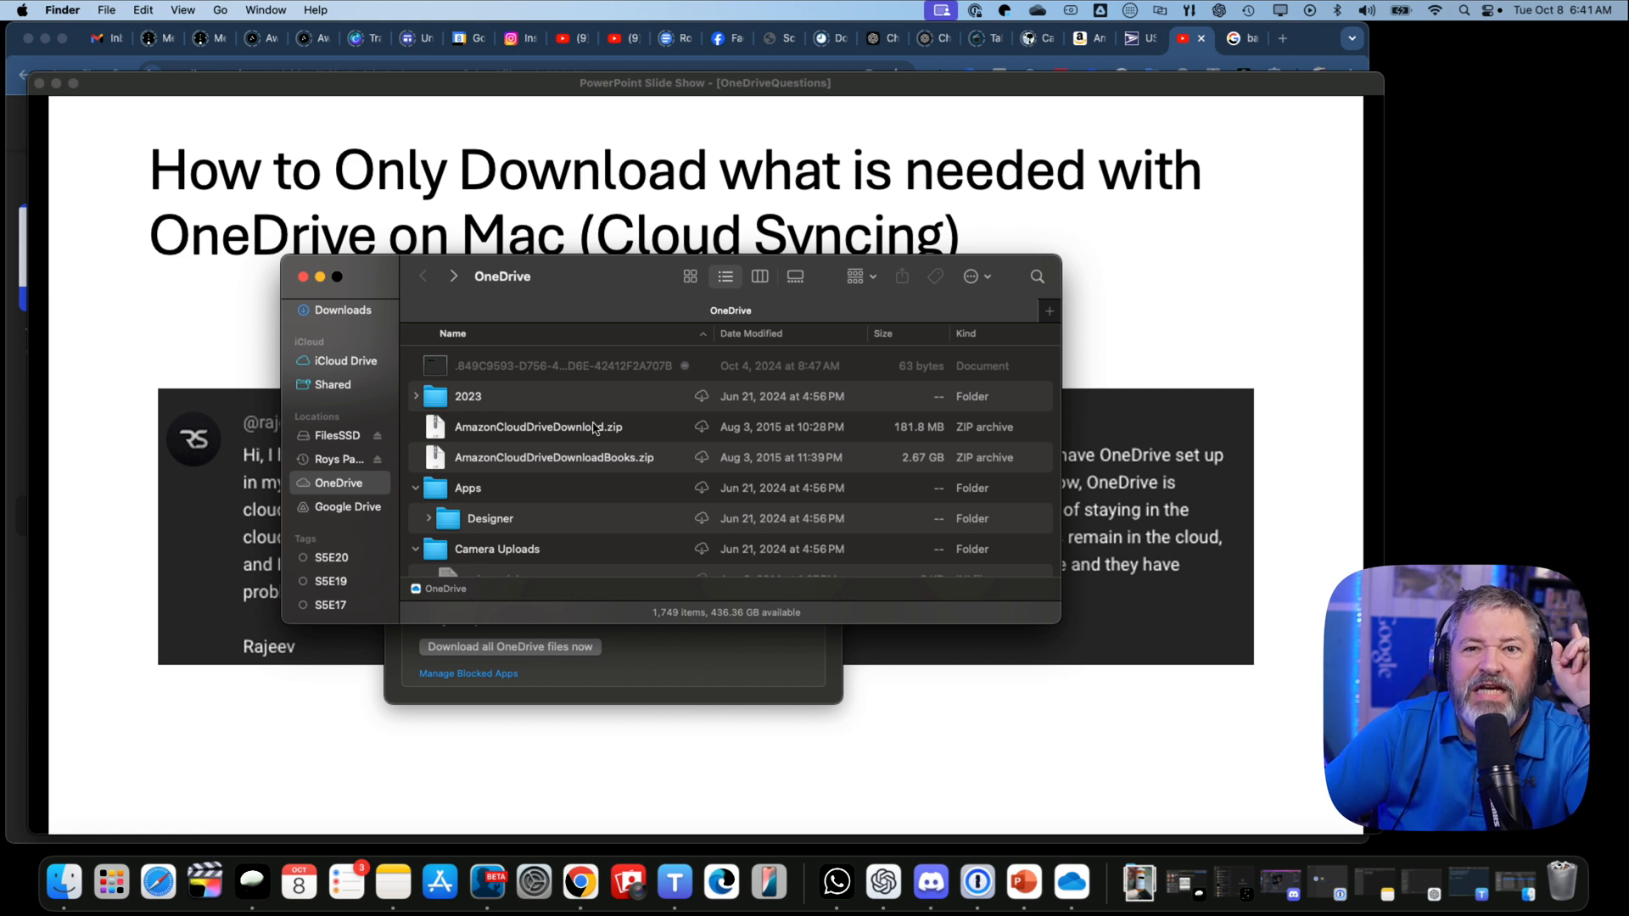
mouse_move(510, 413)
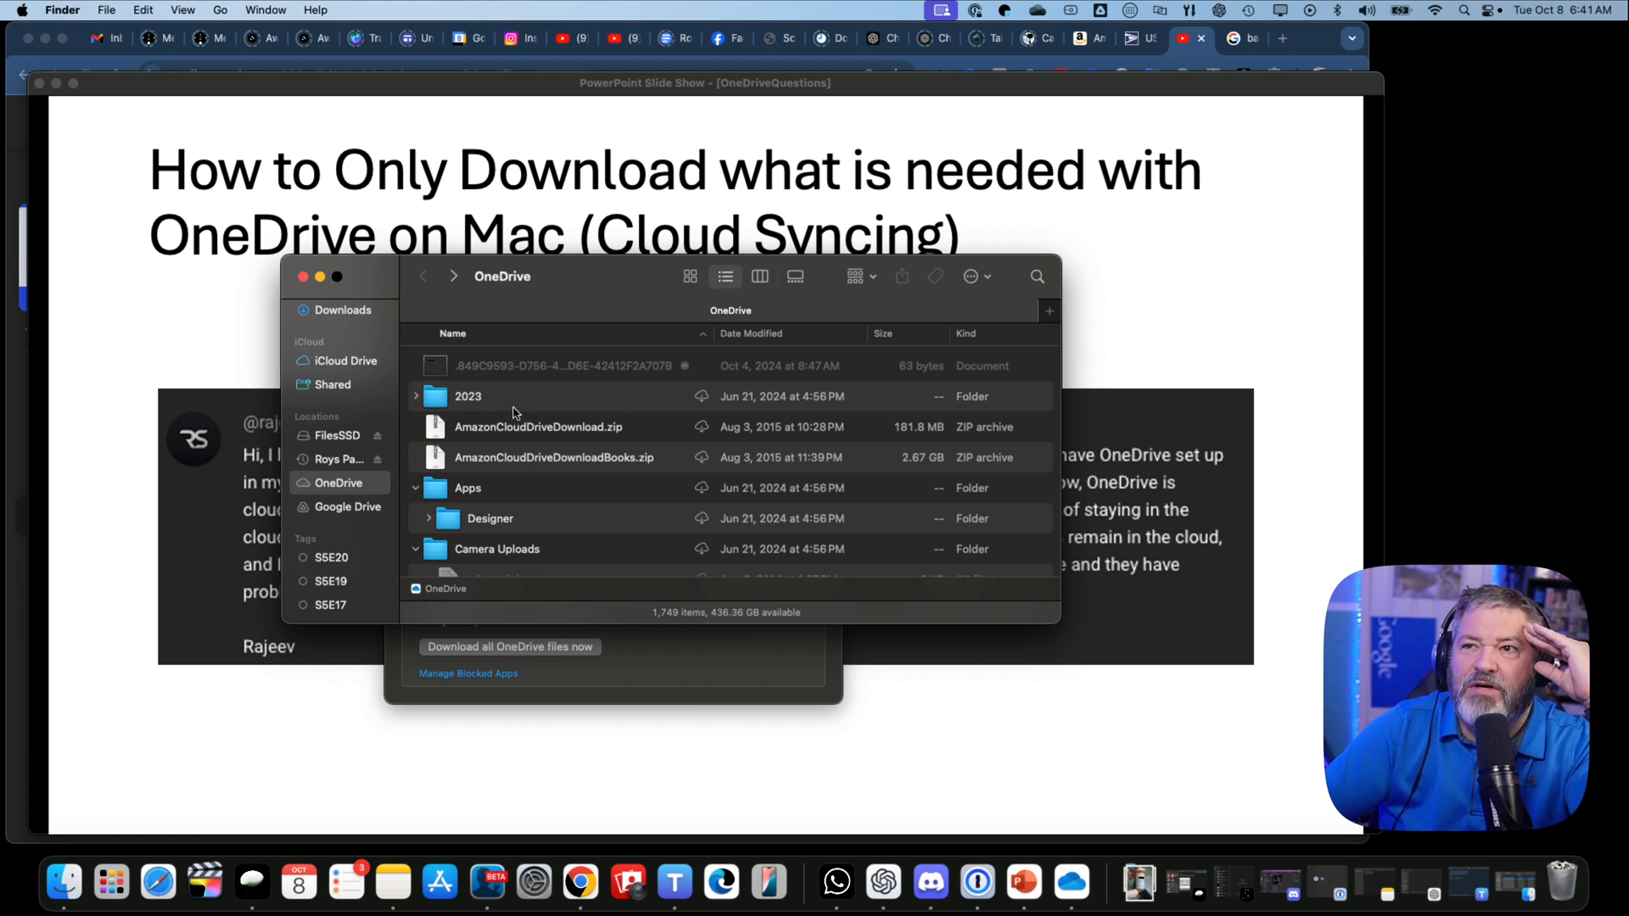
mouse_move(364, 441)
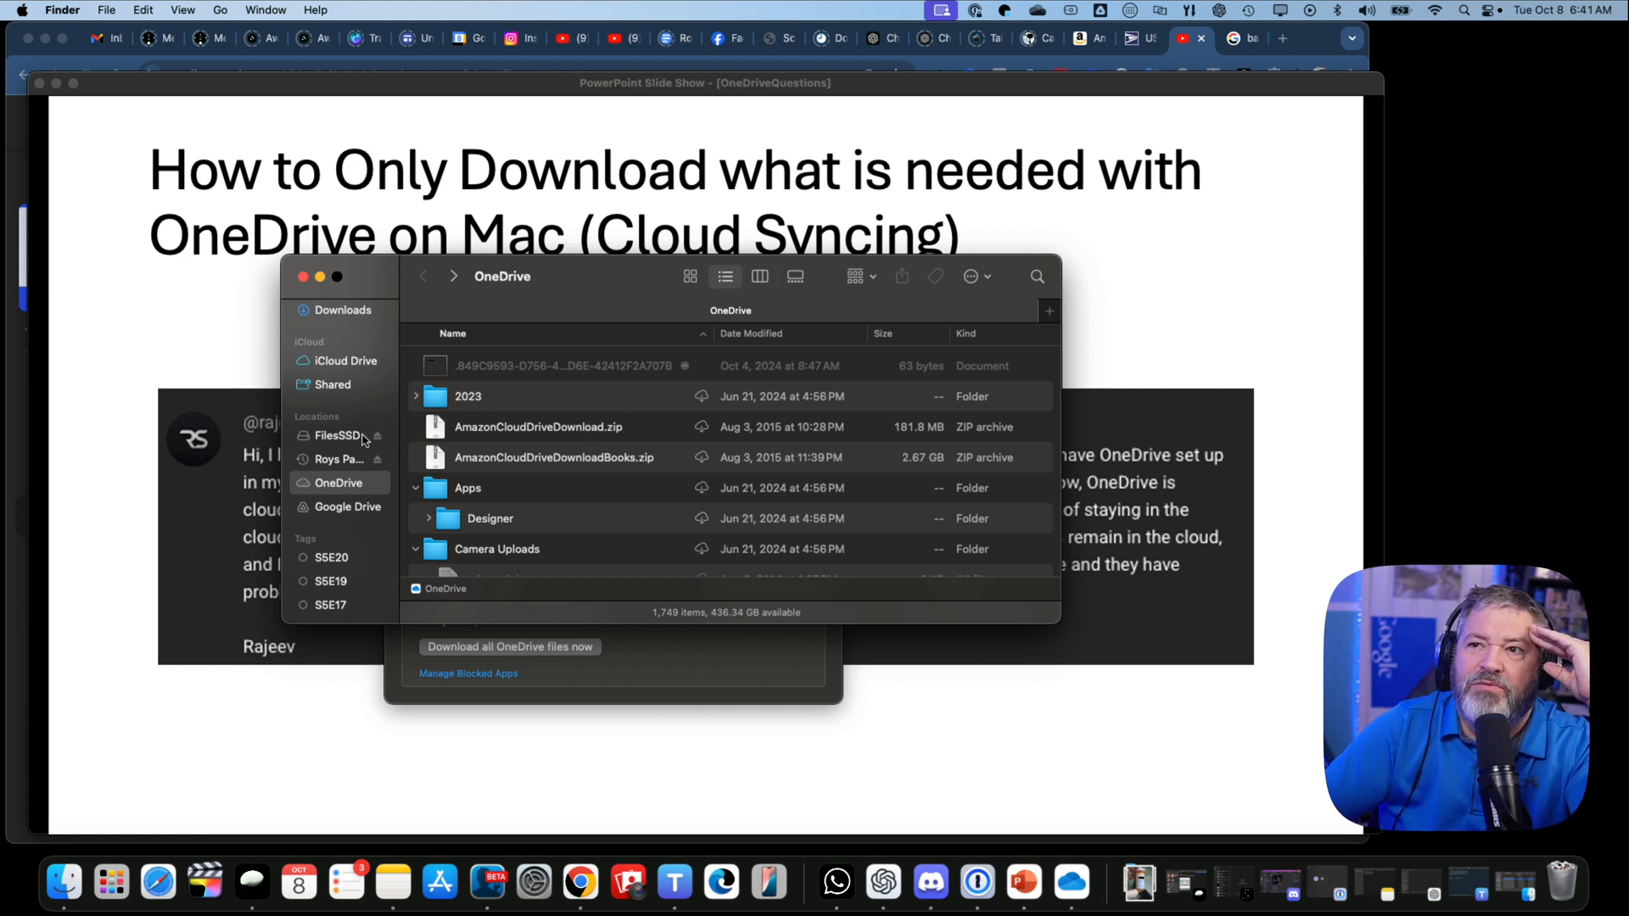
Go to the home folder and open Library to reach CloudStorage
click(339, 459)
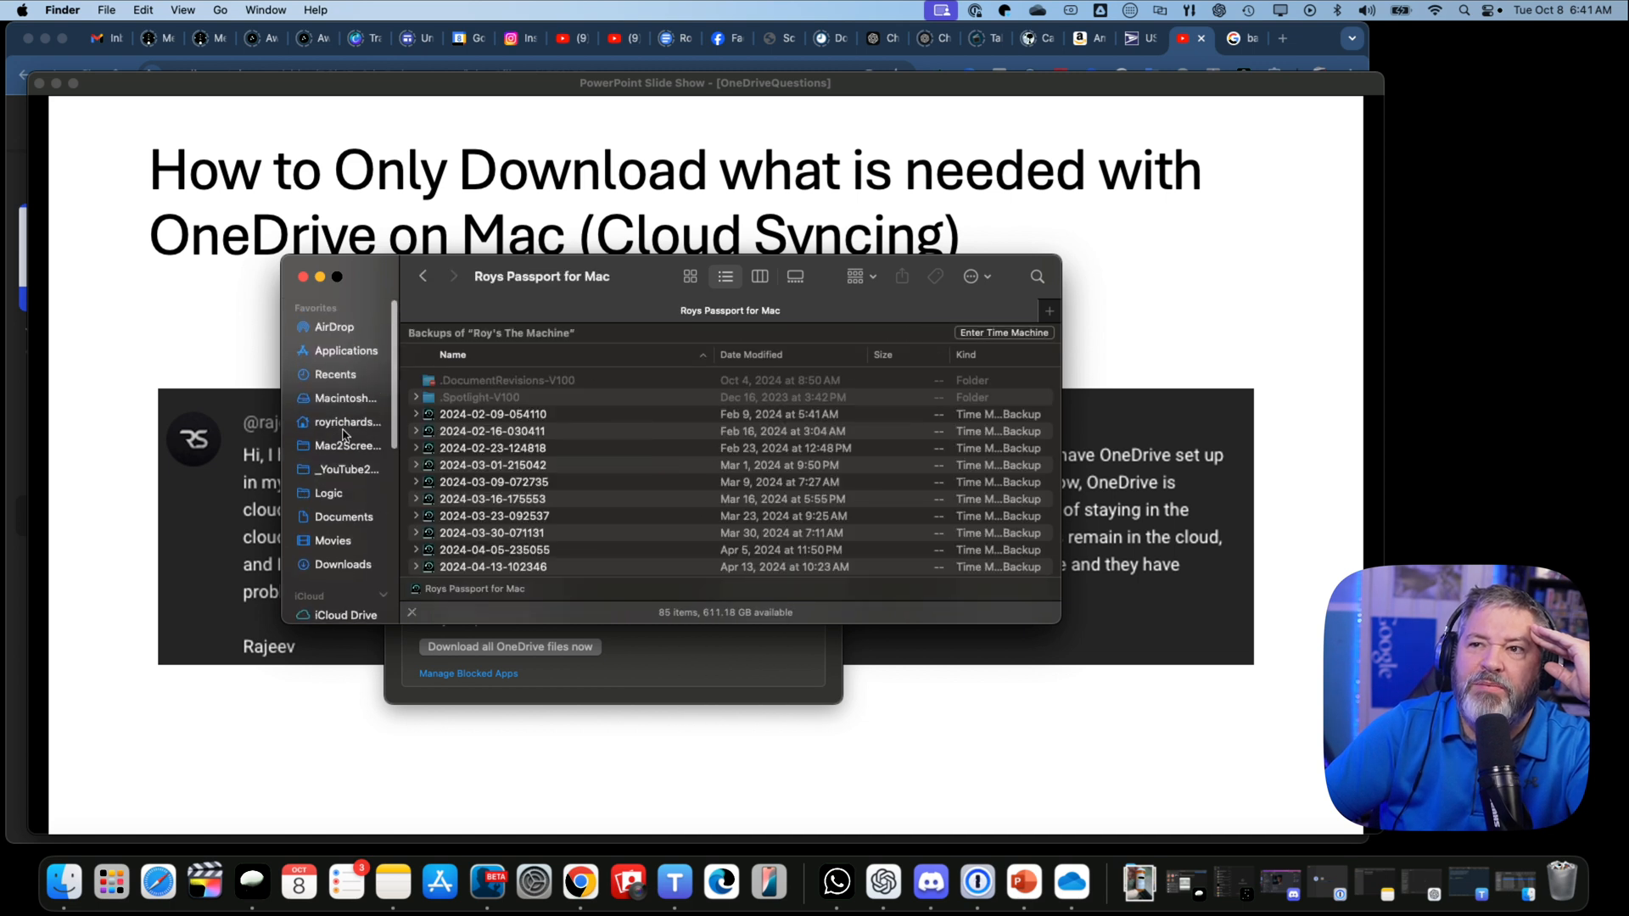
click(346, 421)
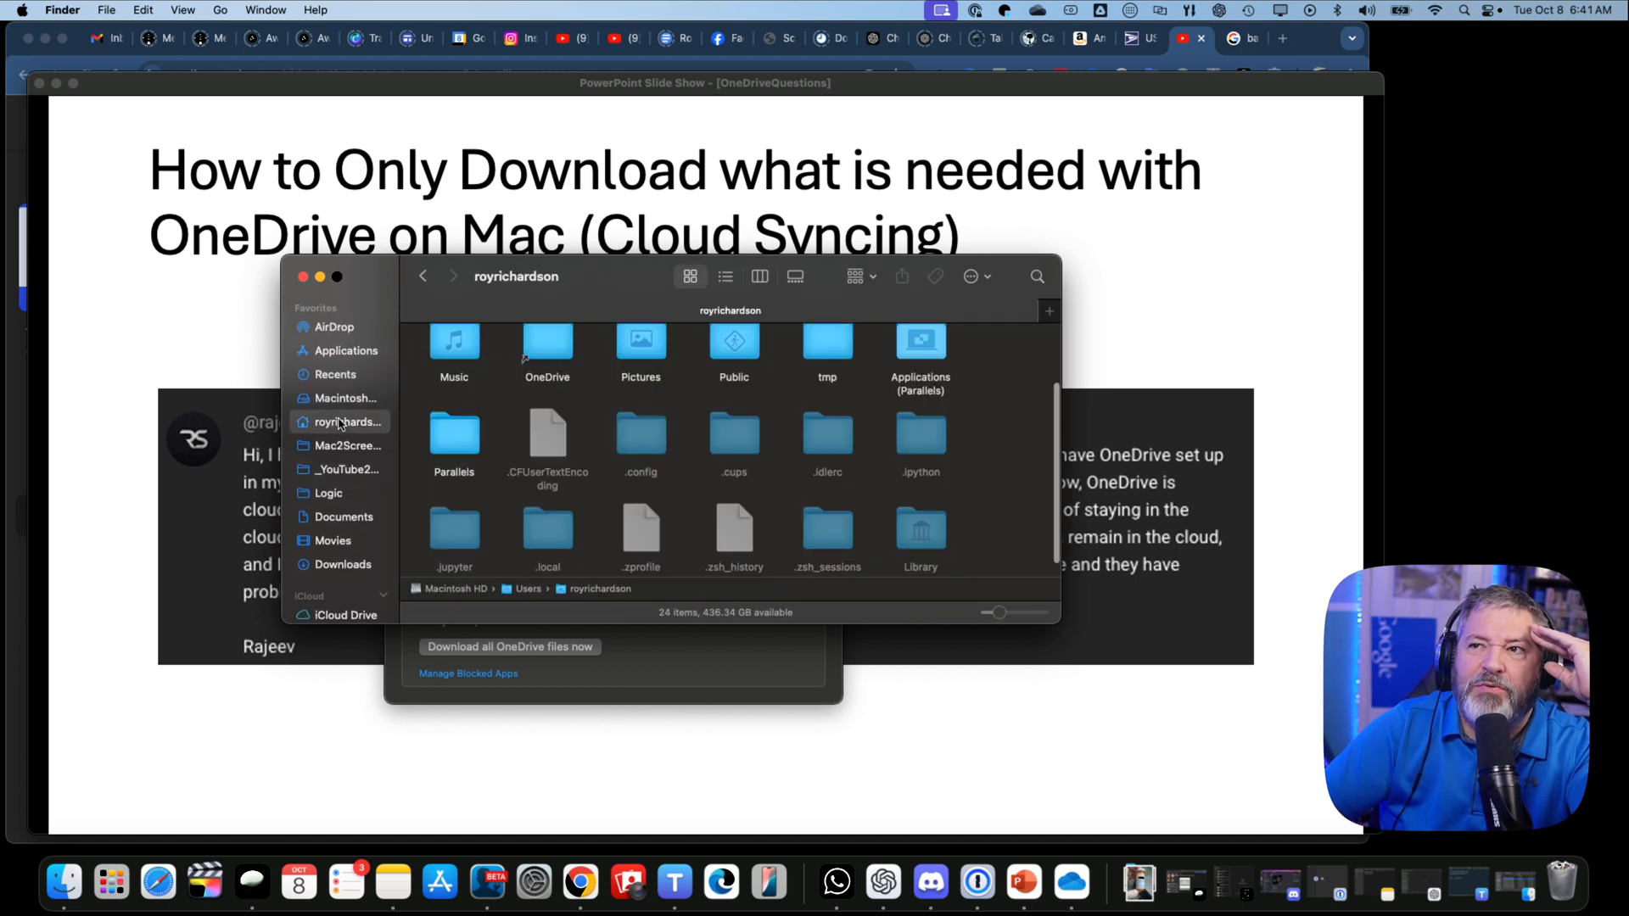
scroll(down, 3)
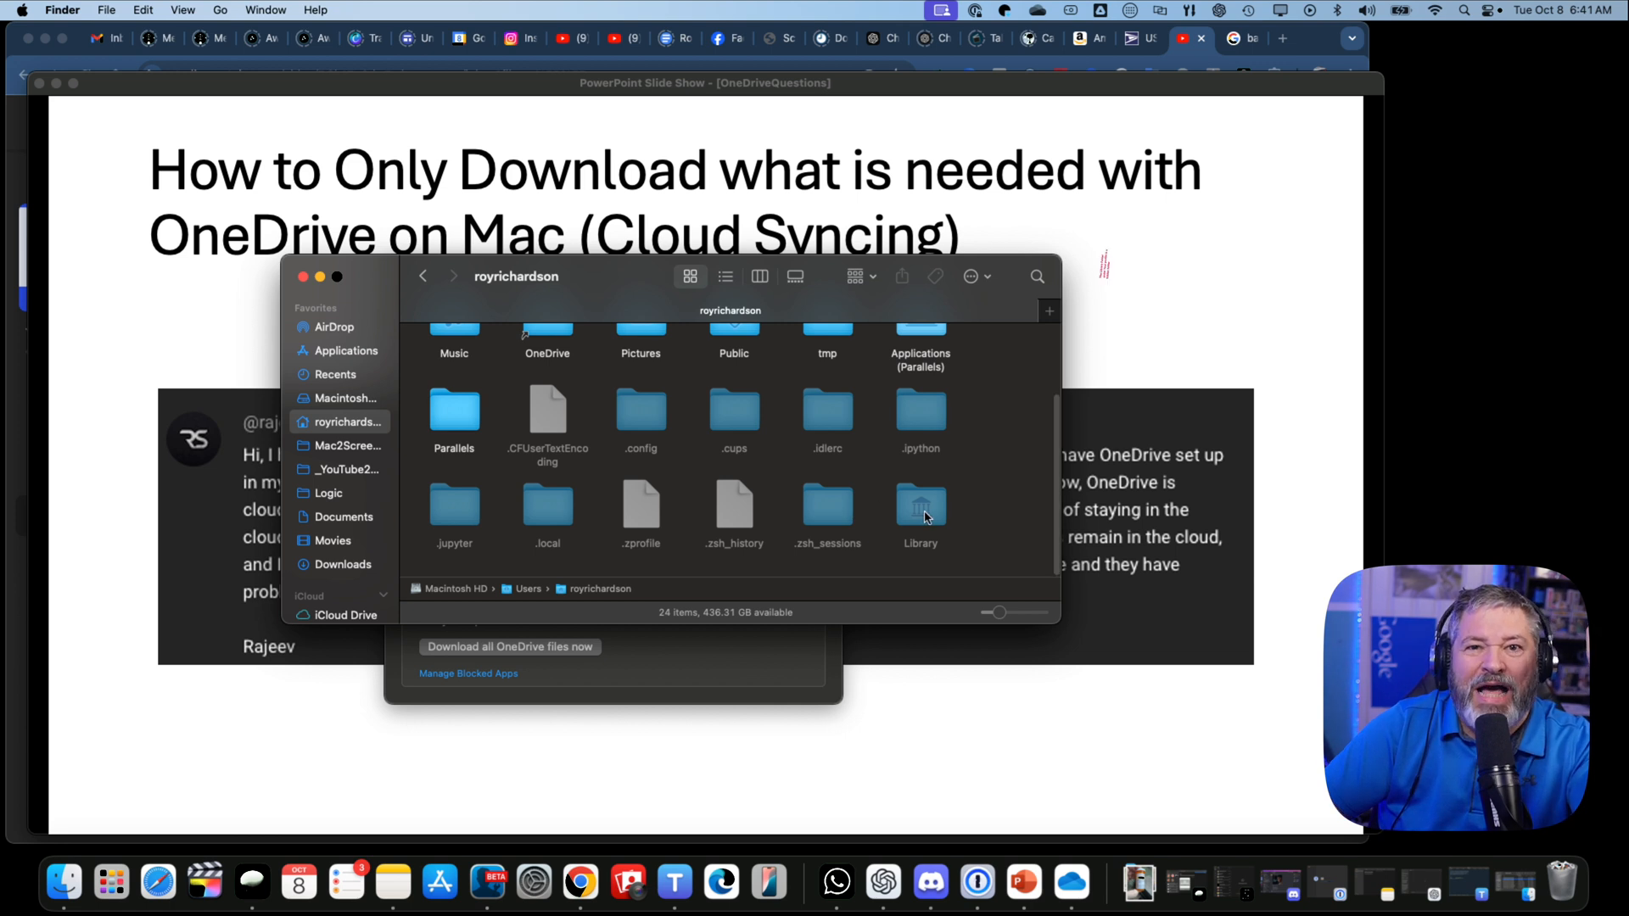
double_click(919, 509)
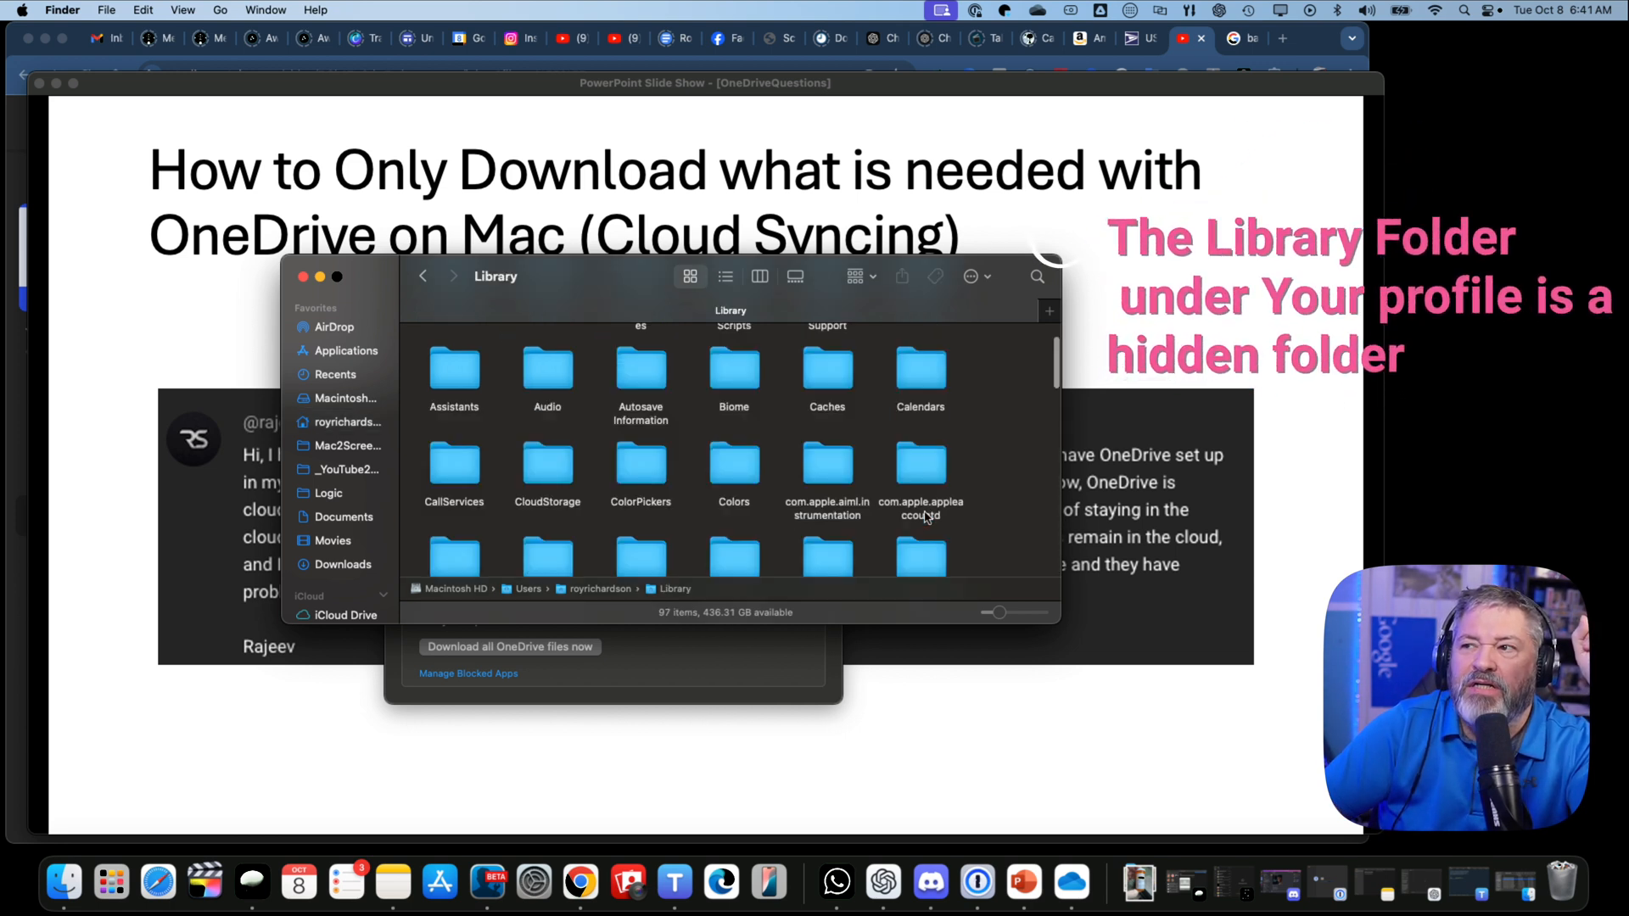
scroll(up, 3)
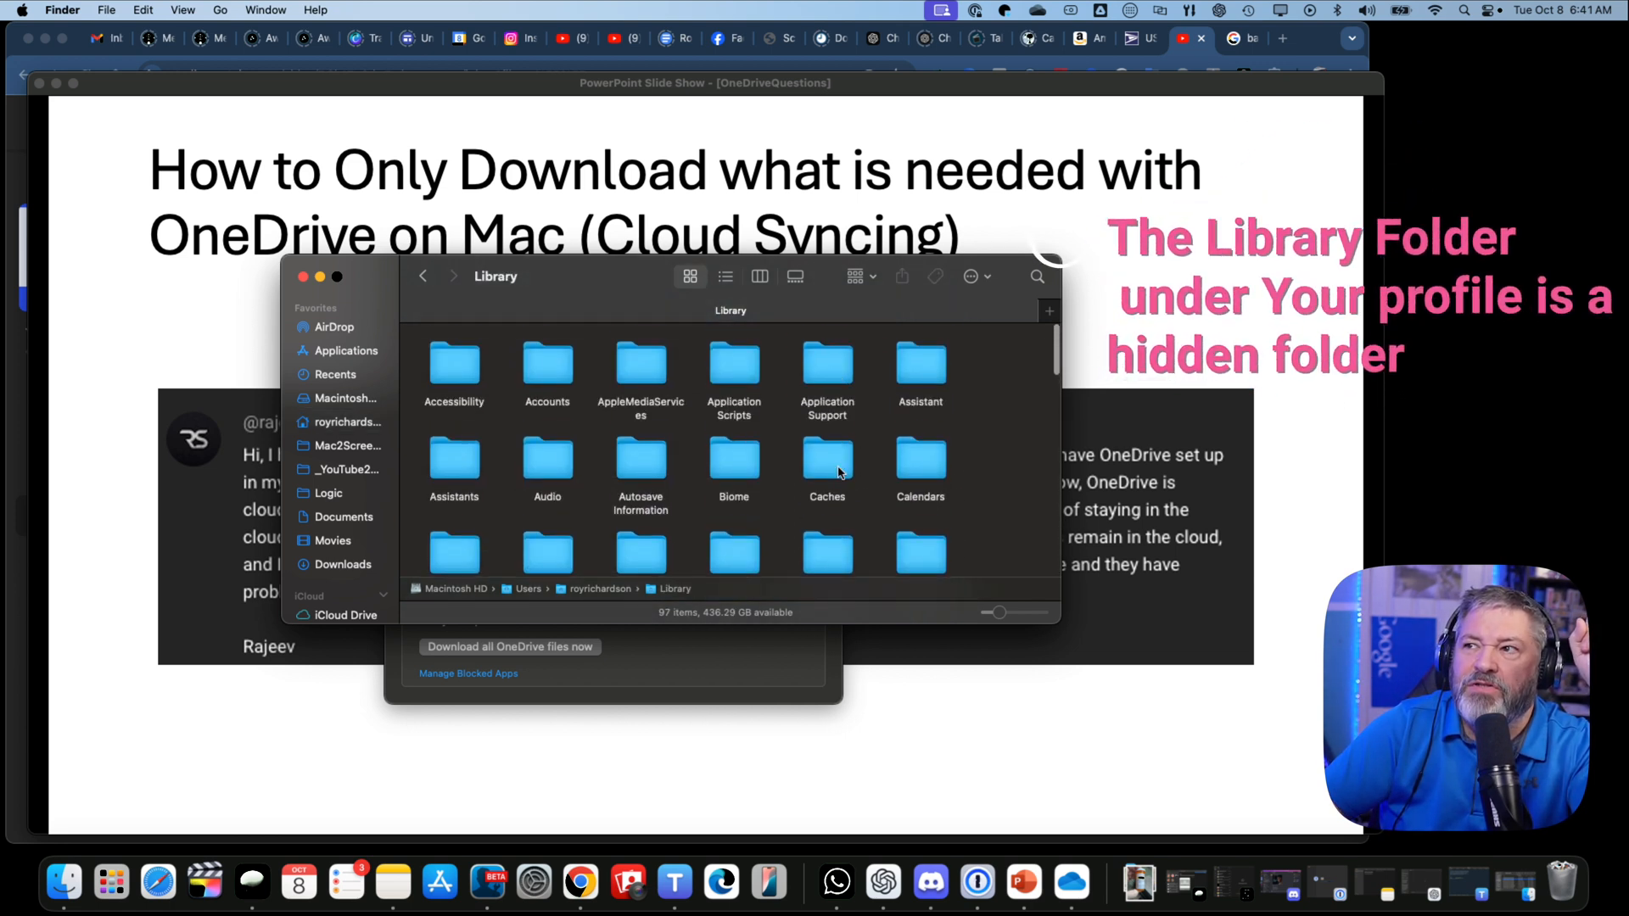
scroll(down, 3)
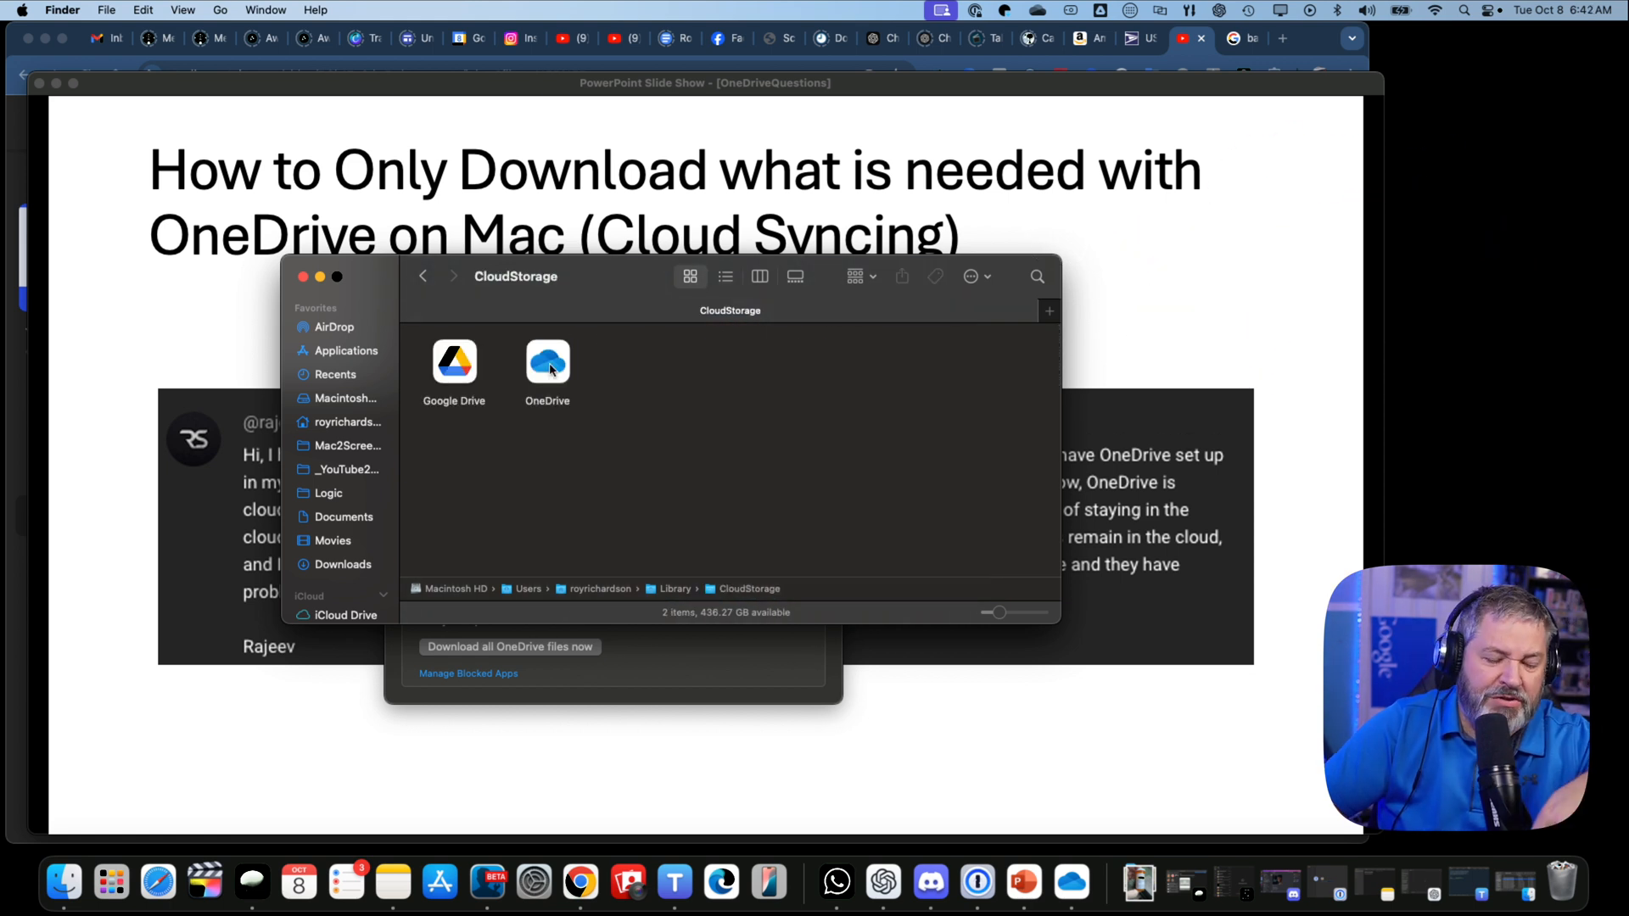
Choose Free Up Space for the entire OneDrive folder in CloudStorage
right_click(547, 364)
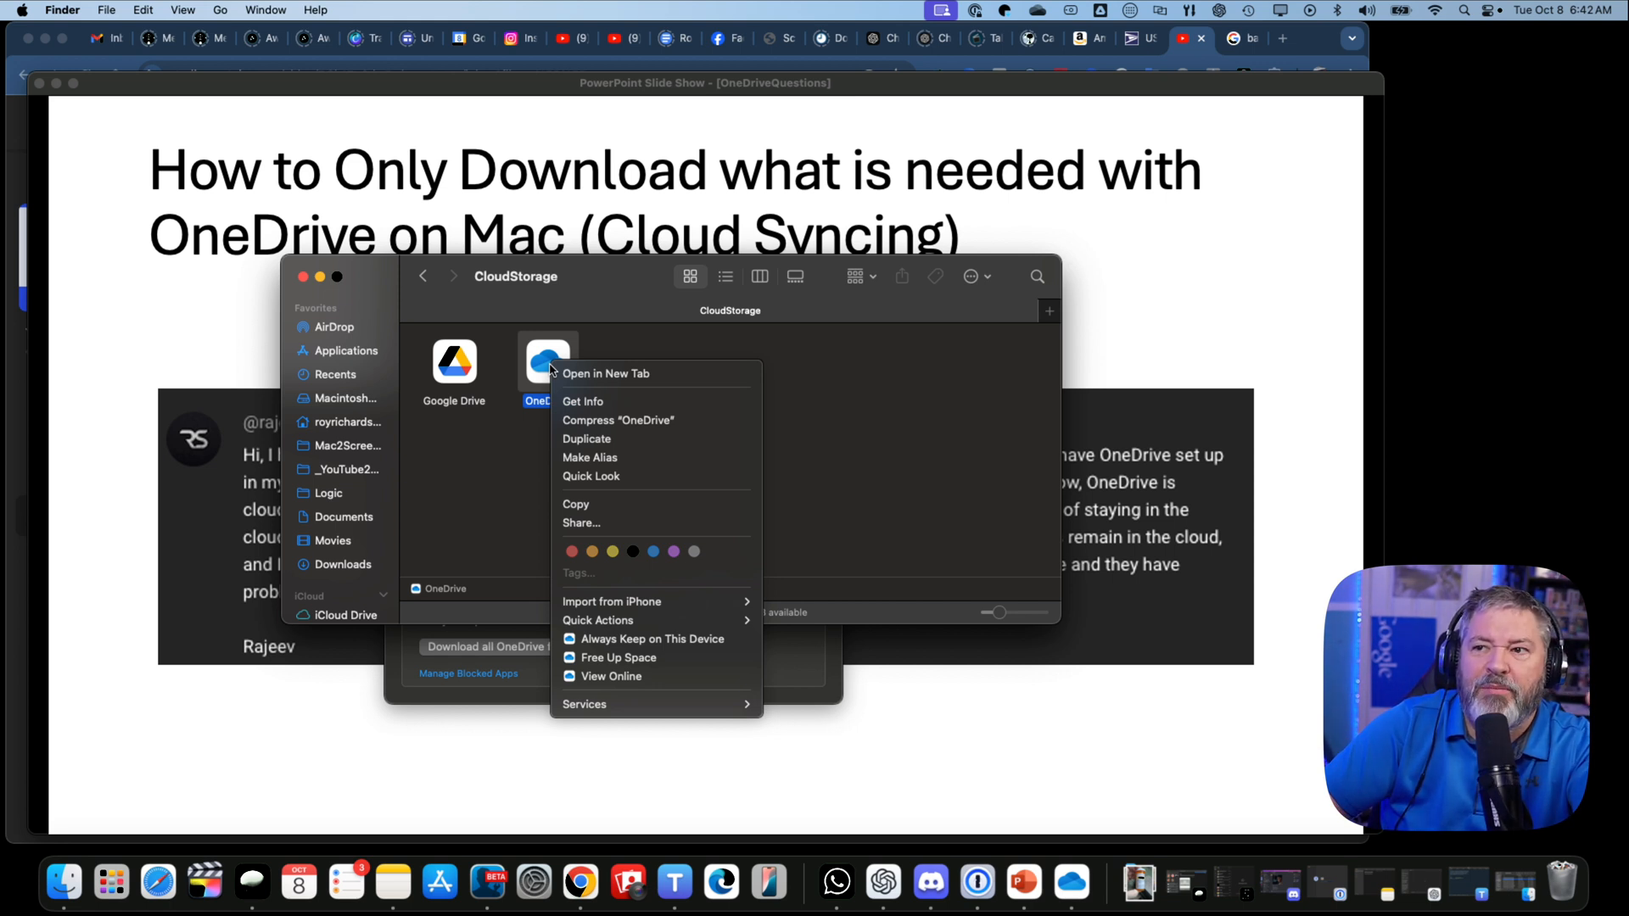
mouse_move(655, 664)
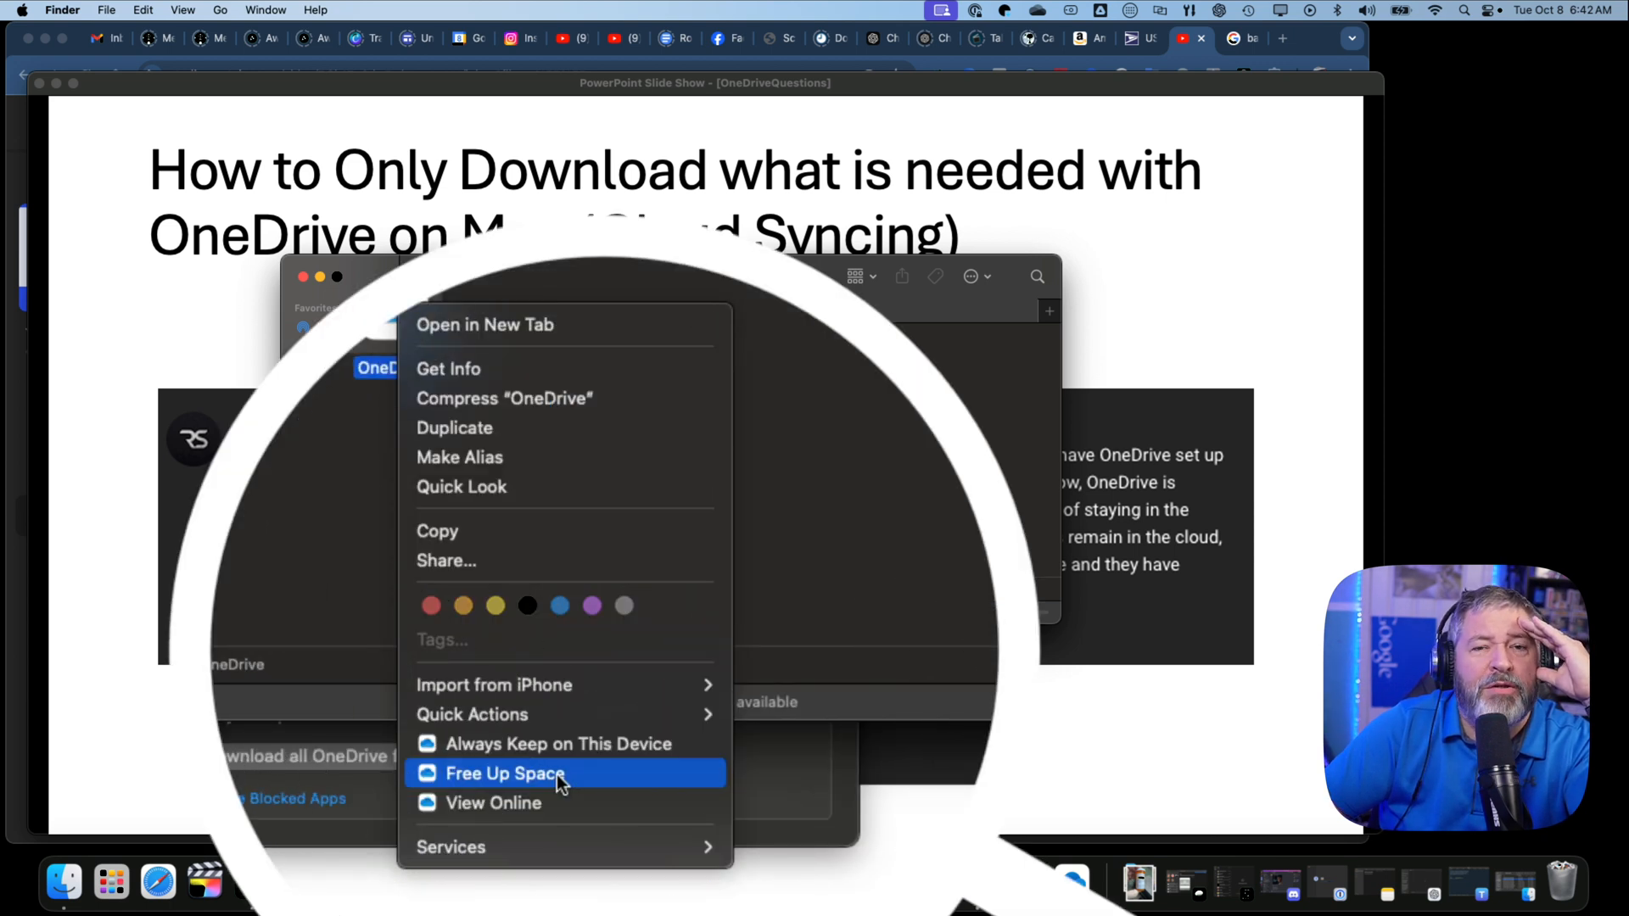
click(503, 773)
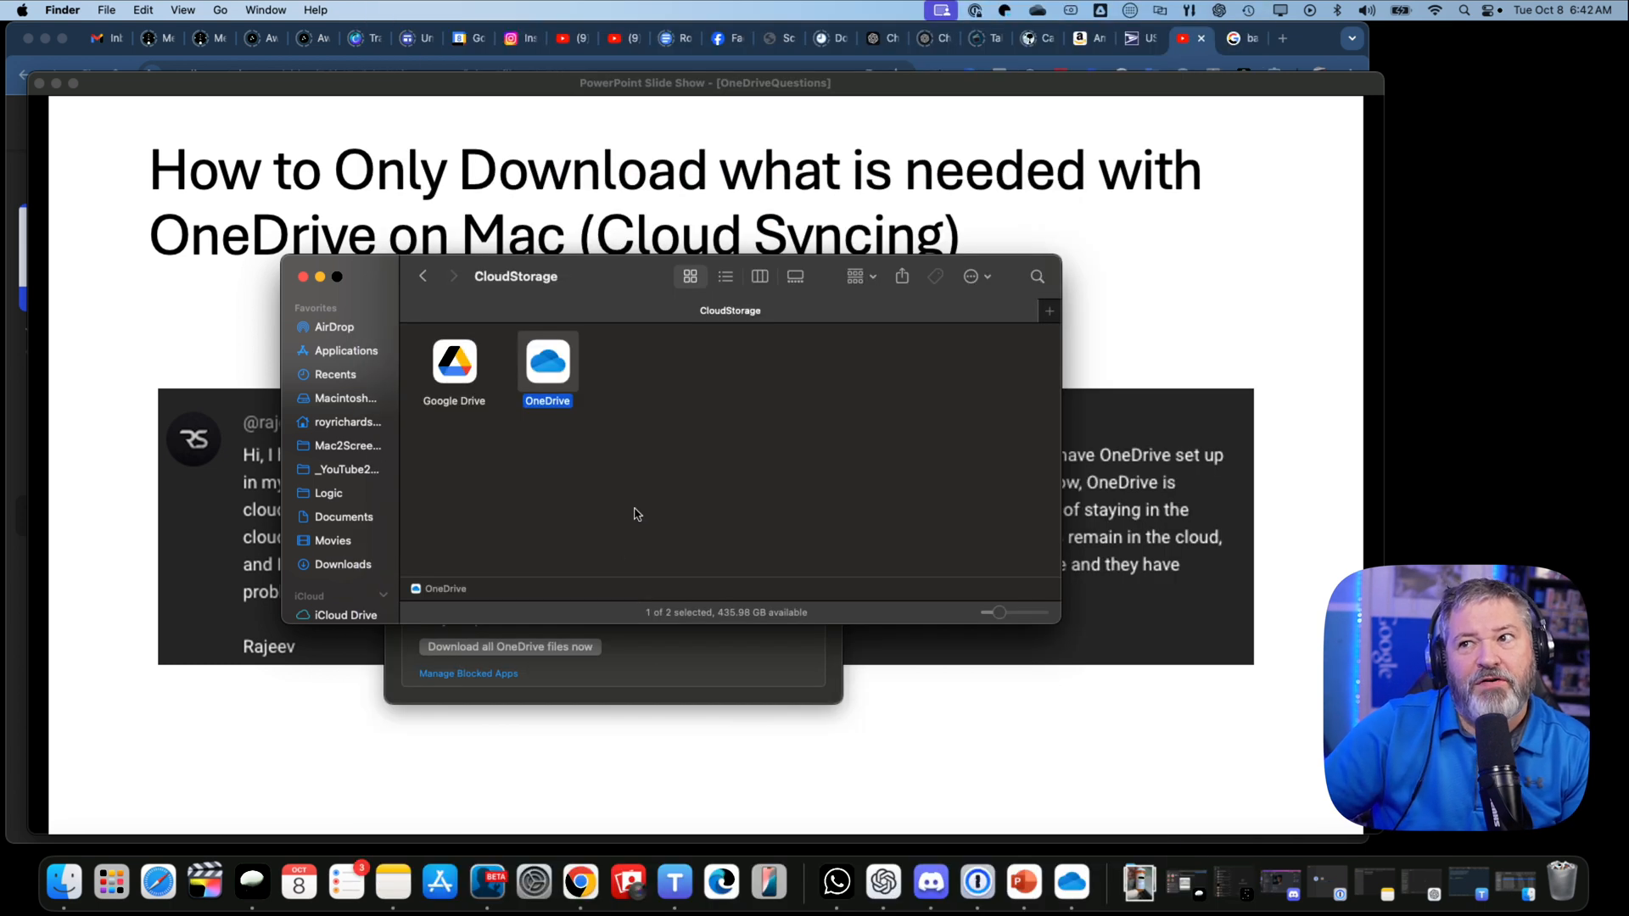
mouse_move(649, 511)
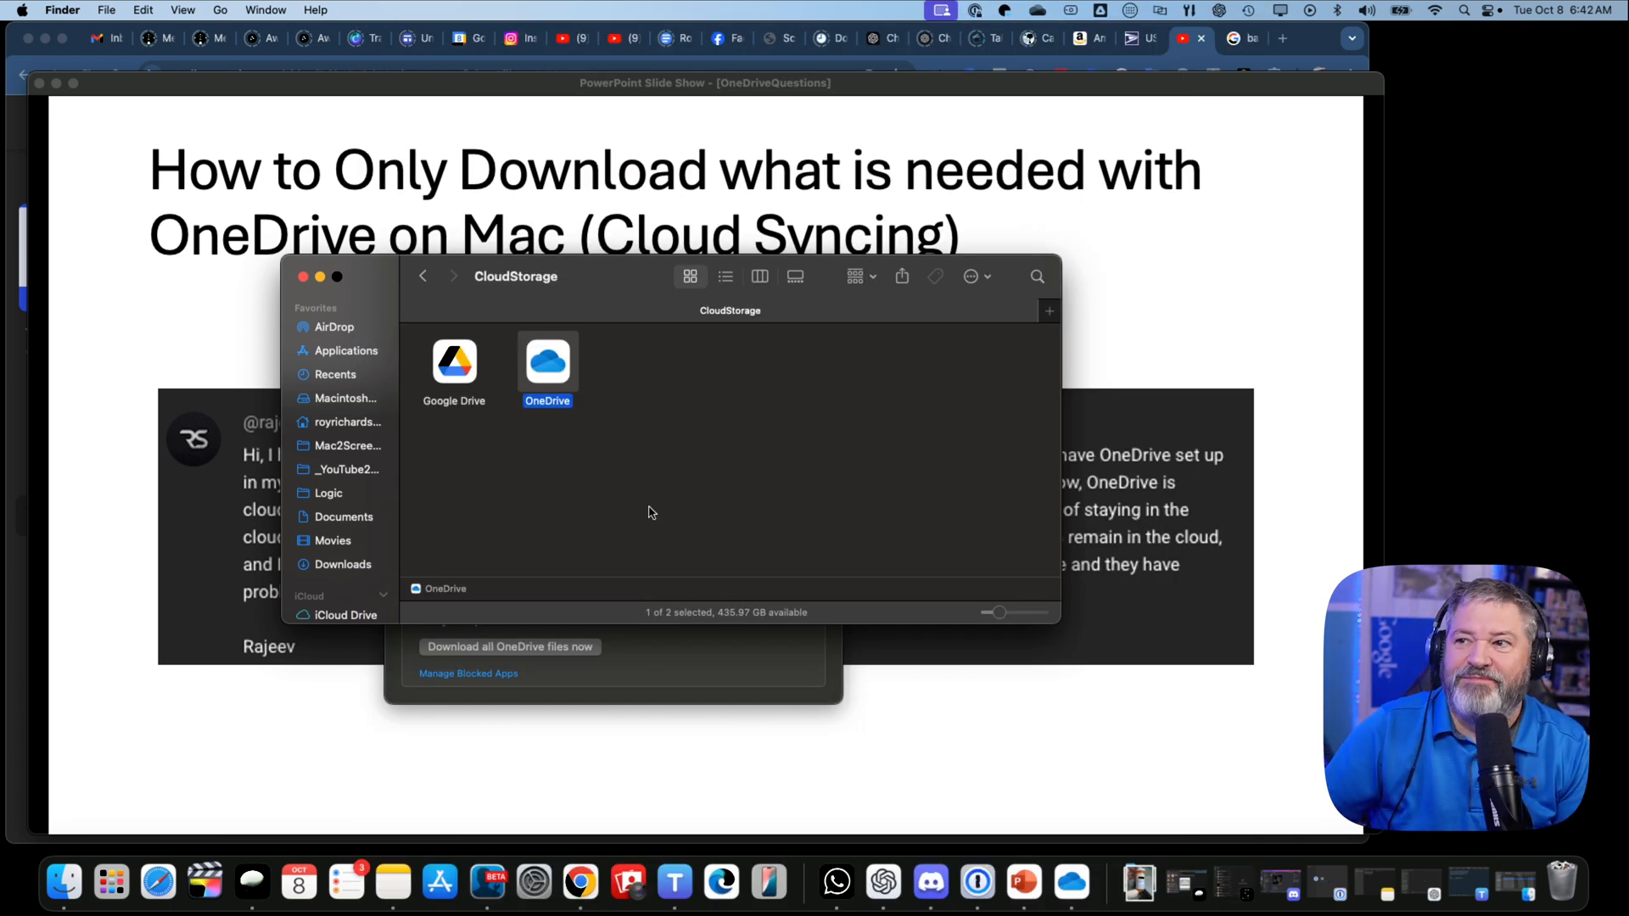